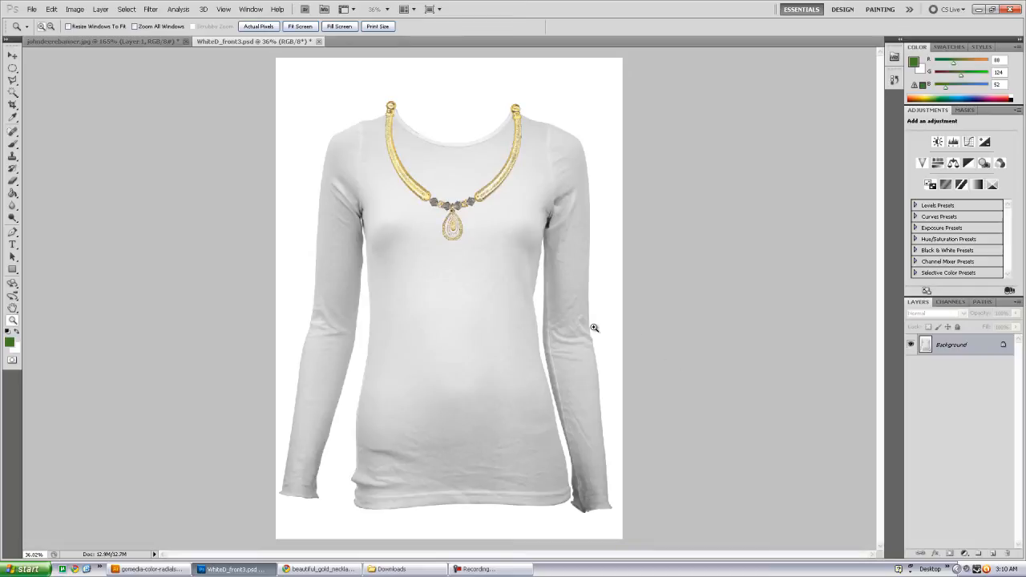
mouse_move(463, 199)
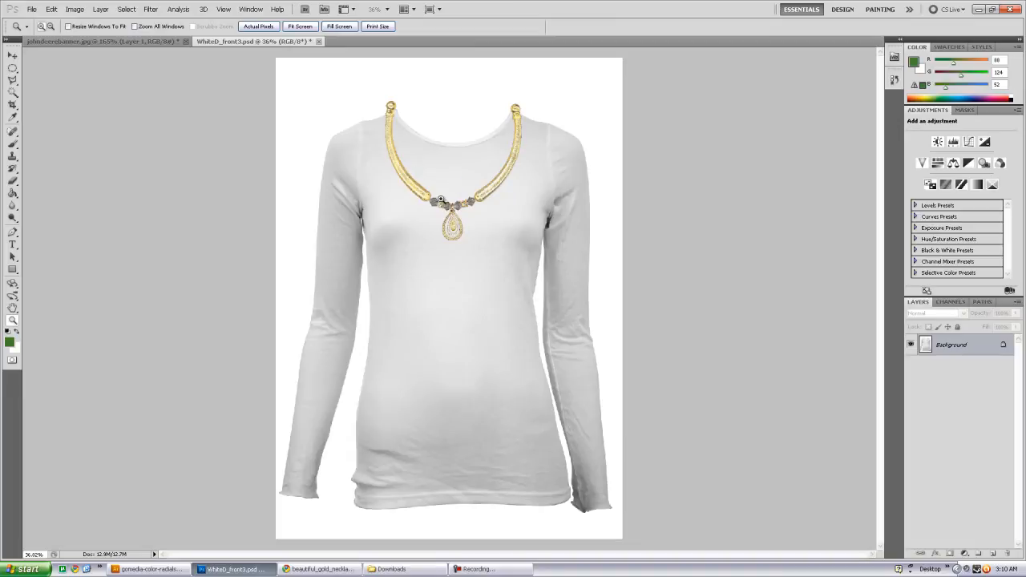
mouse_move(455, 260)
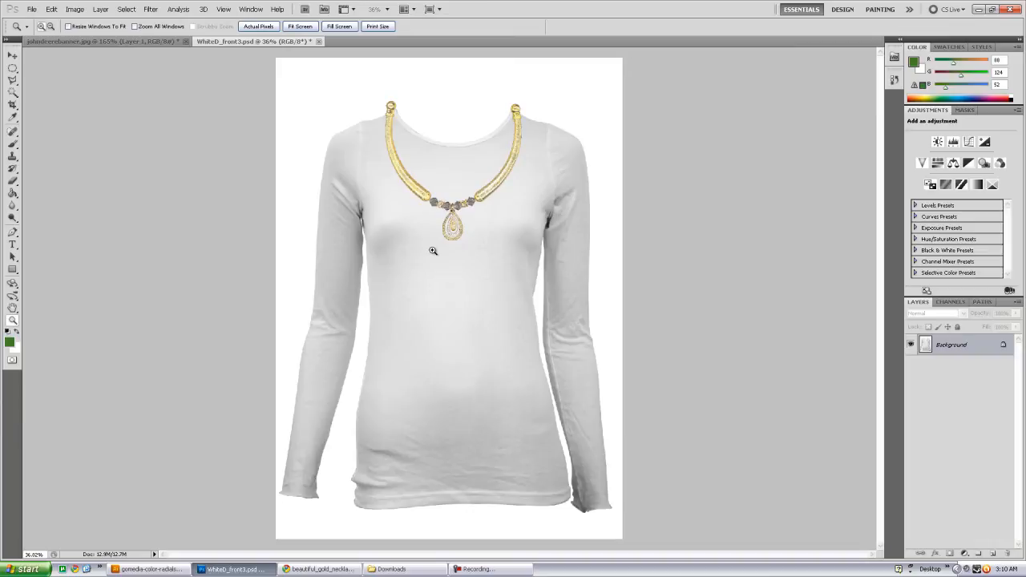
mouse_move(441, 285)
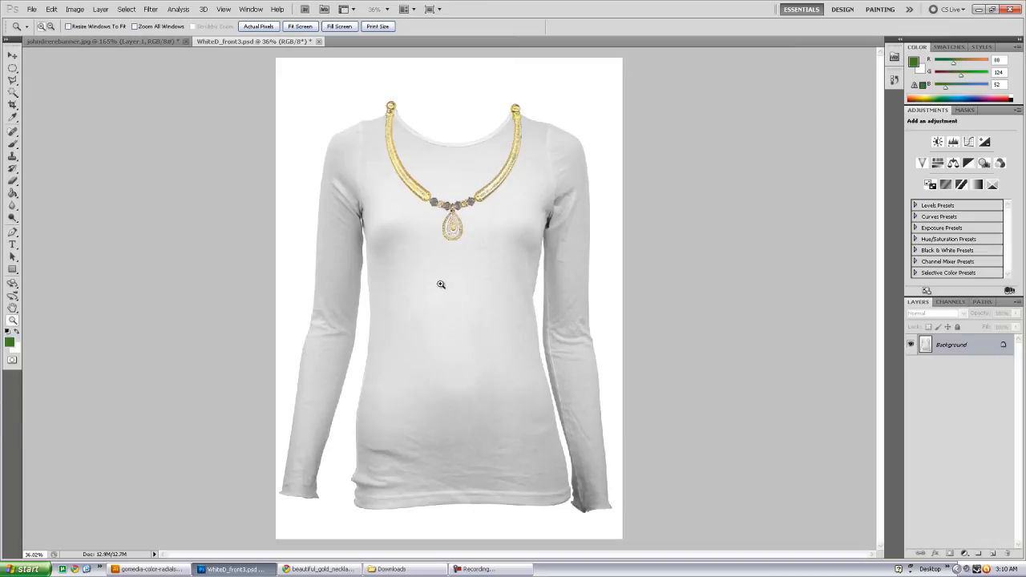
mouse_move(383, 186)
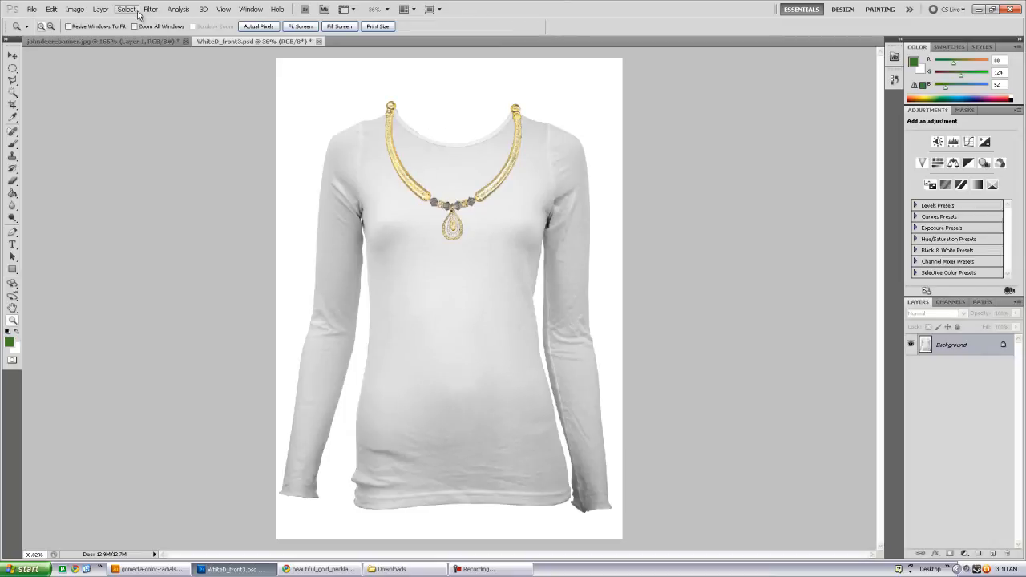
- Load the saved Necklace channel as a selection on the shirt photo
left_click(125, 9)
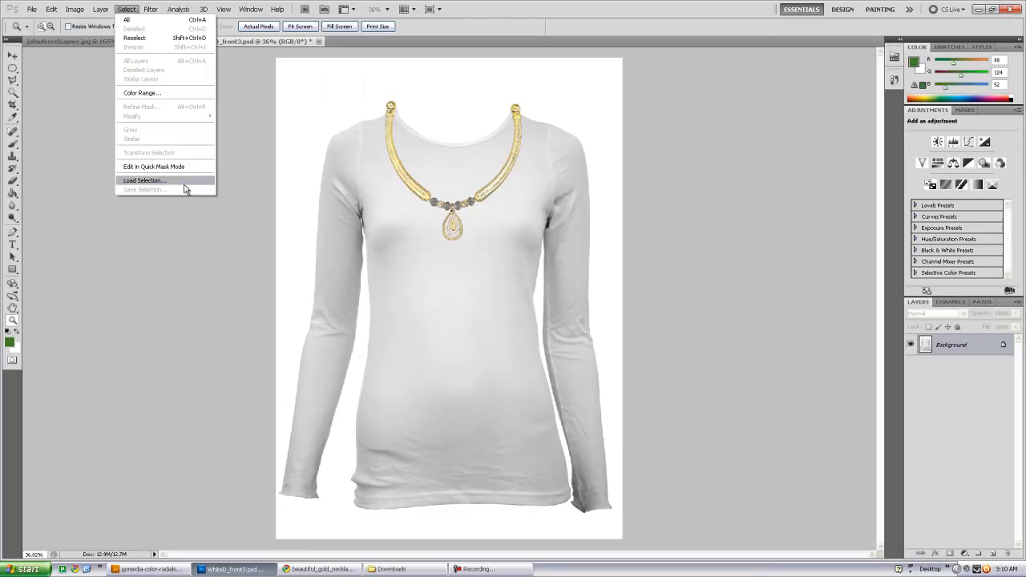
left_click(144, 179)
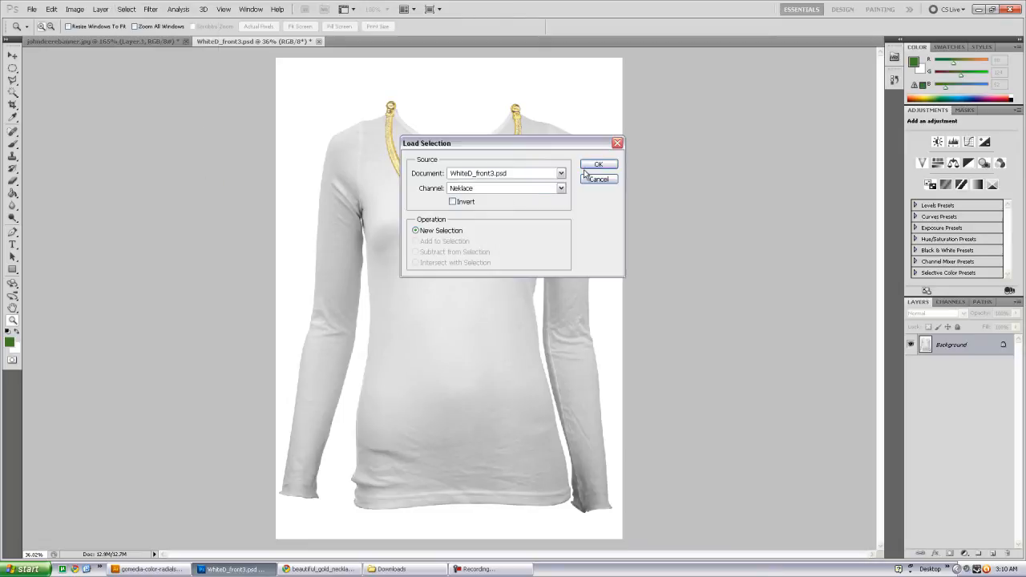
left_click(597, 164)
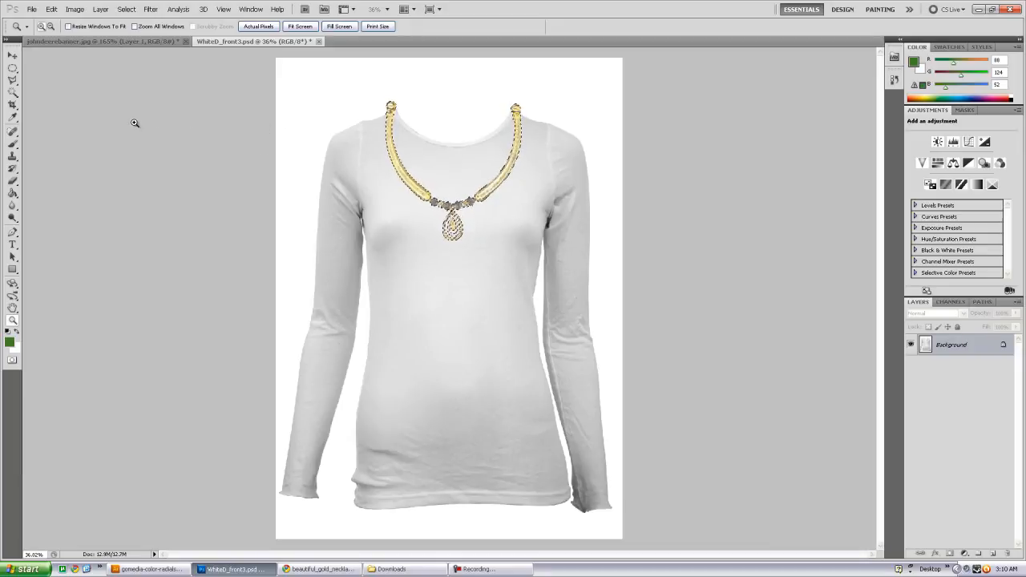
- Add the white background to the necklace selection with the Magic Wand
left_click(13, 91)
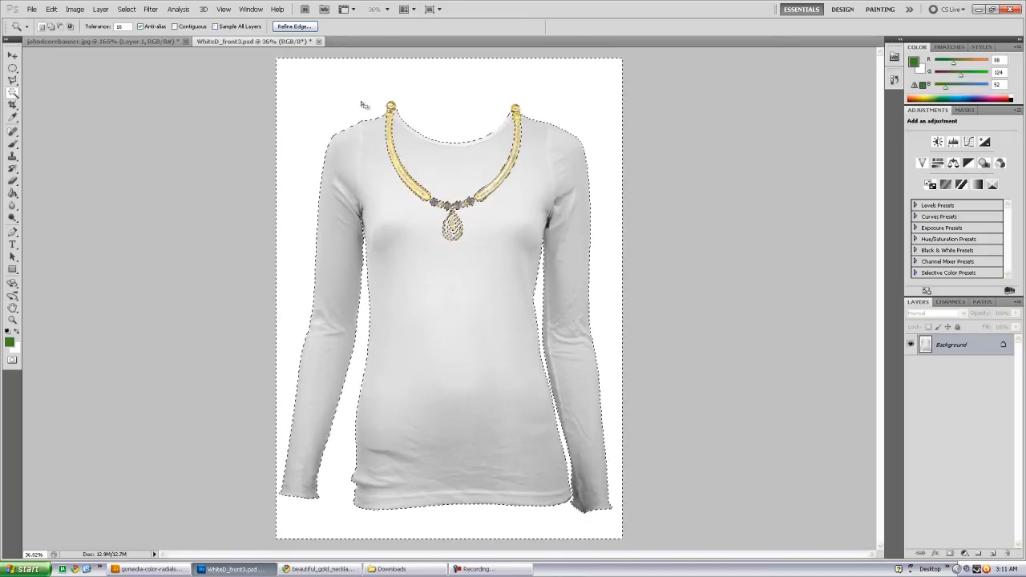
- Save the background-and-necklace selection as a channel named Selection
left_click(125, 9)
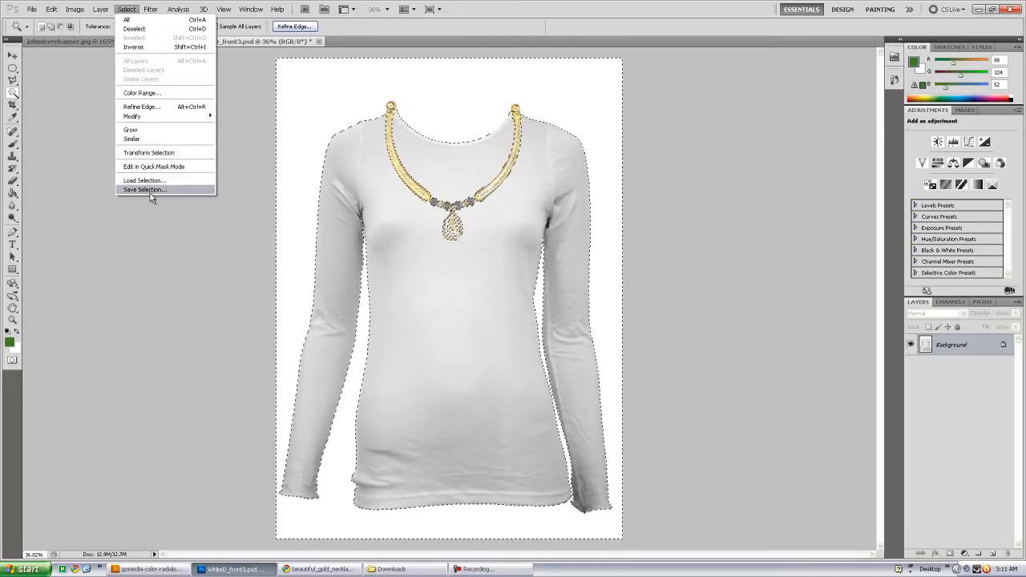
left_click(144, 189)
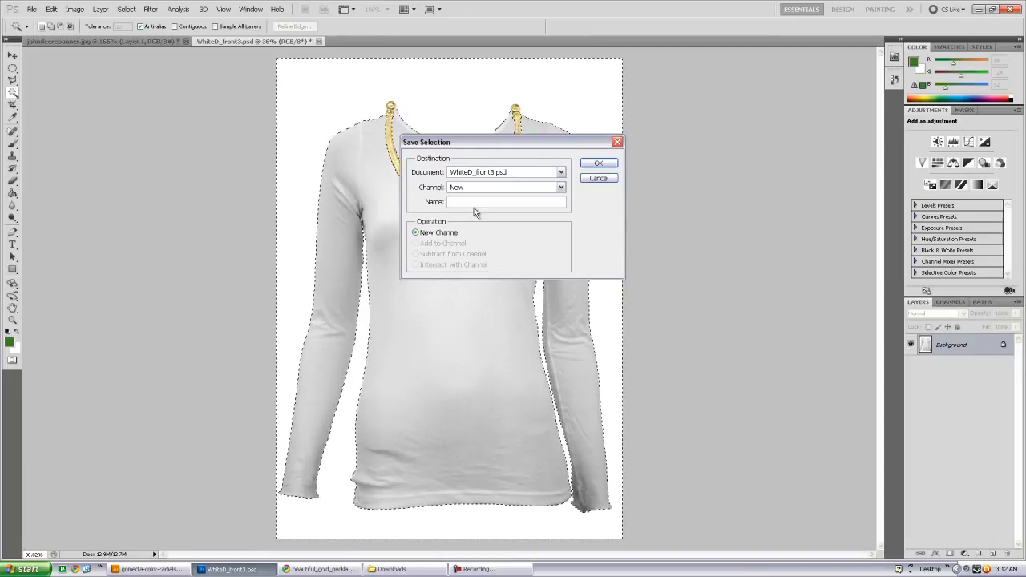
type("Selection")
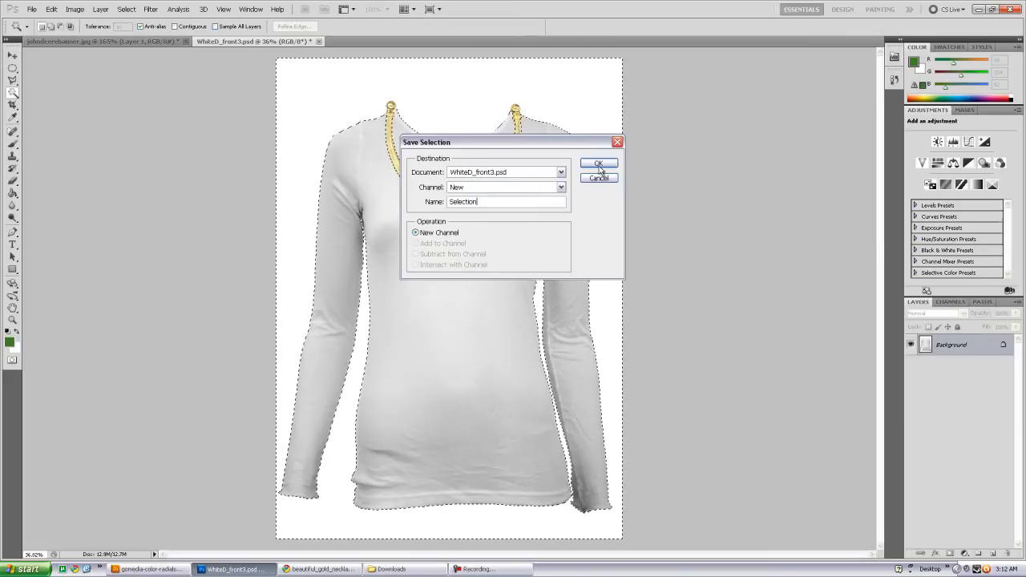
left_click(600, 163)
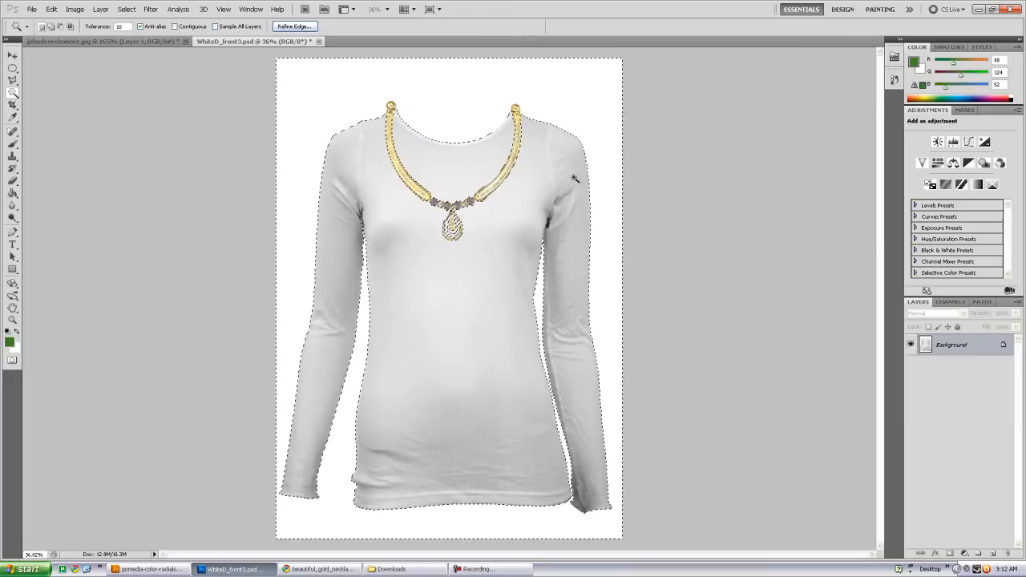
- Copy the selection to a new layer and hide the Background layer
right_click(573, 177)
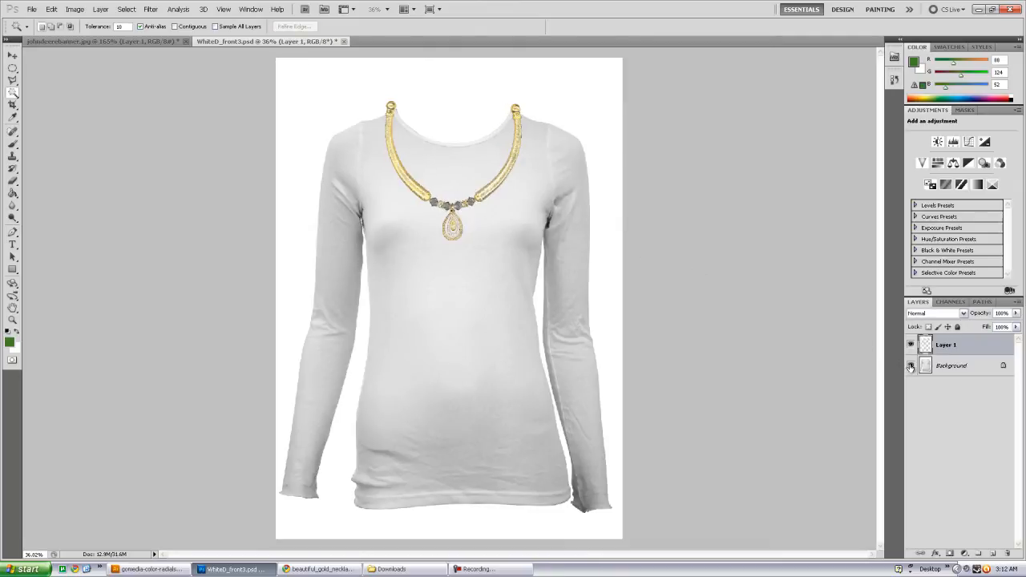
left_click(910, 365)
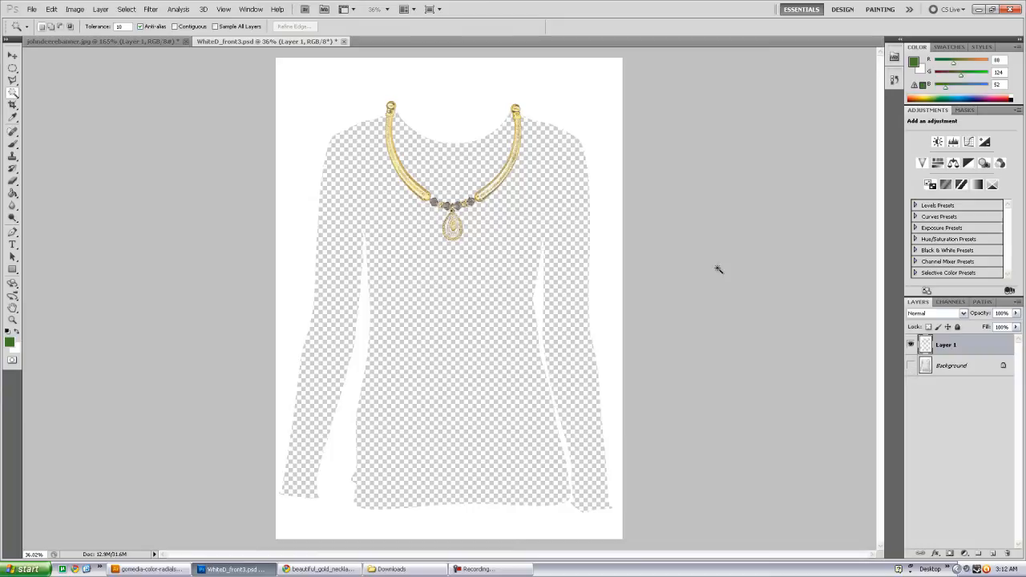
mouse_move(465, 72)
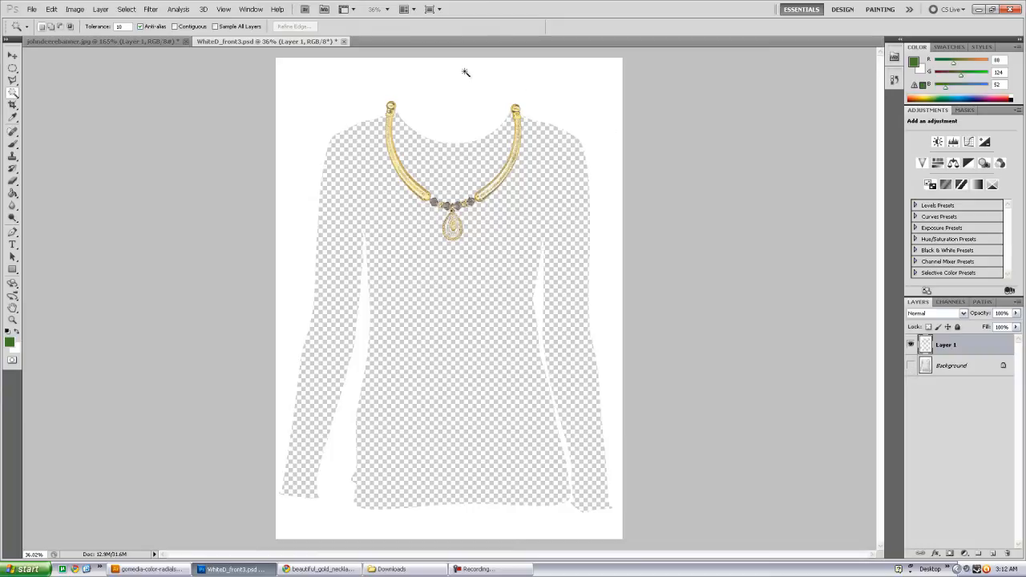
mouse_move(392, 98)
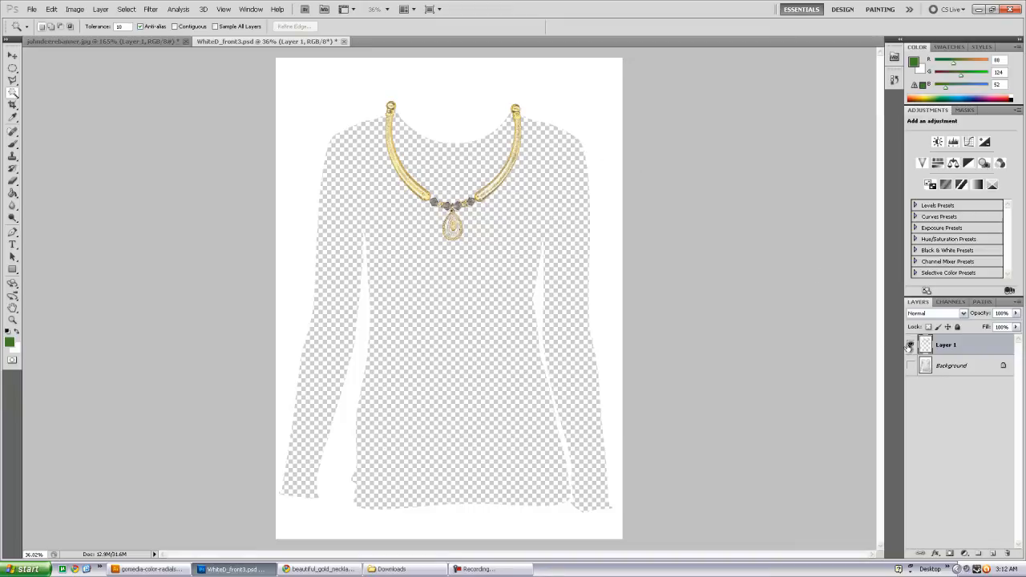
- Show the Background layer and reload the saved Selection channel
left_click(910, 365)
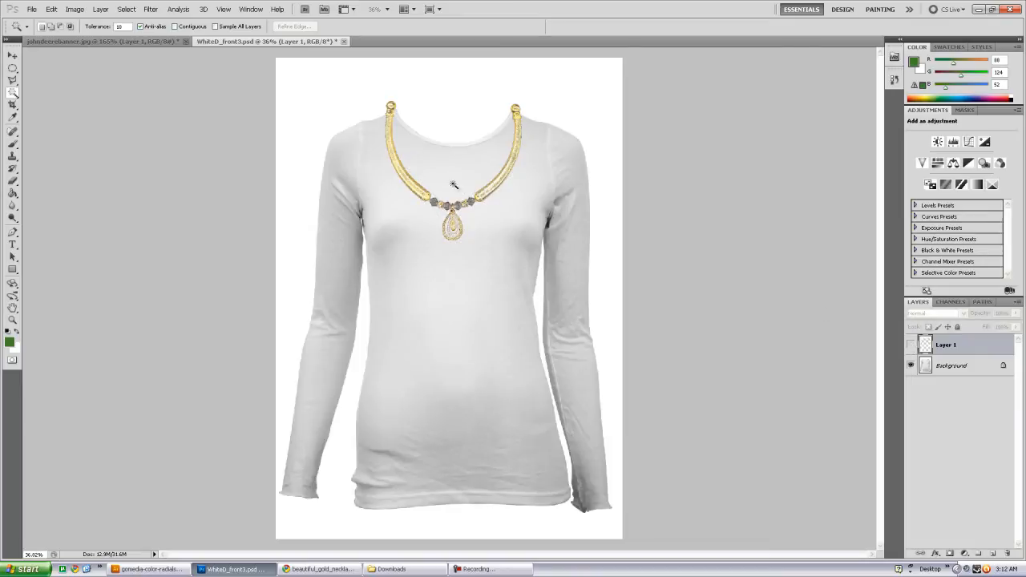
left_click(125, 10)
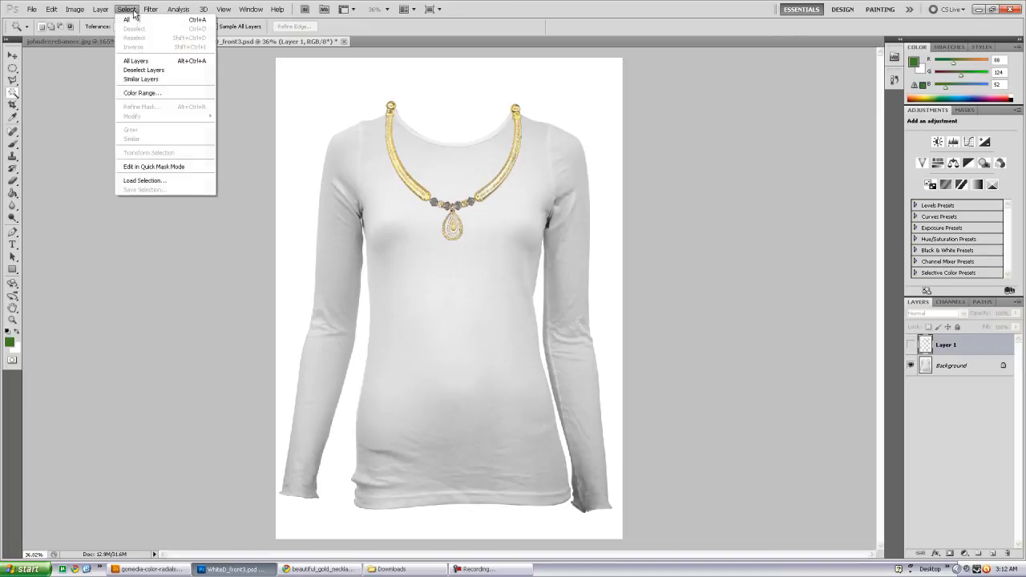
left_click(144, 179)
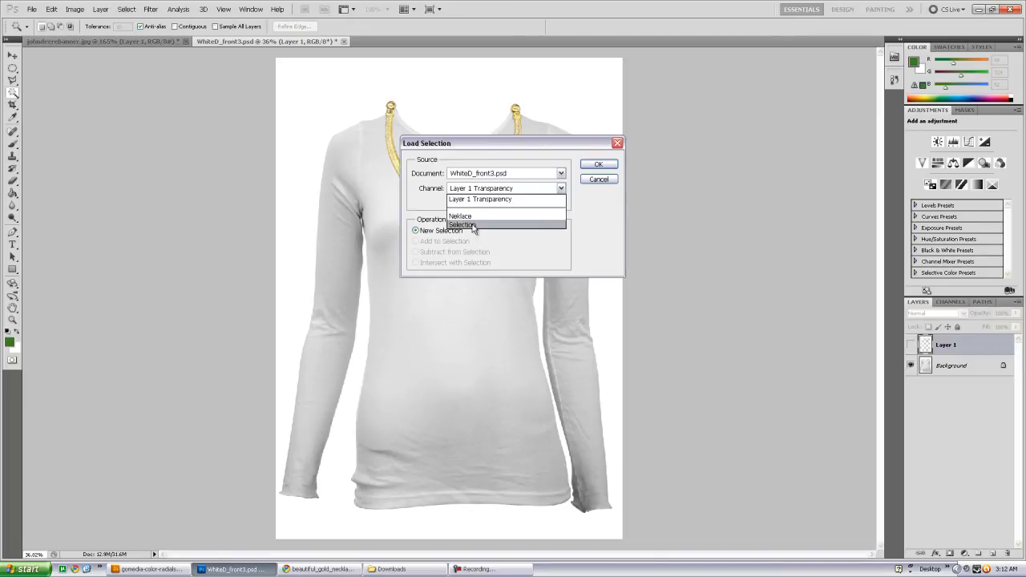
left_click(462, 225)
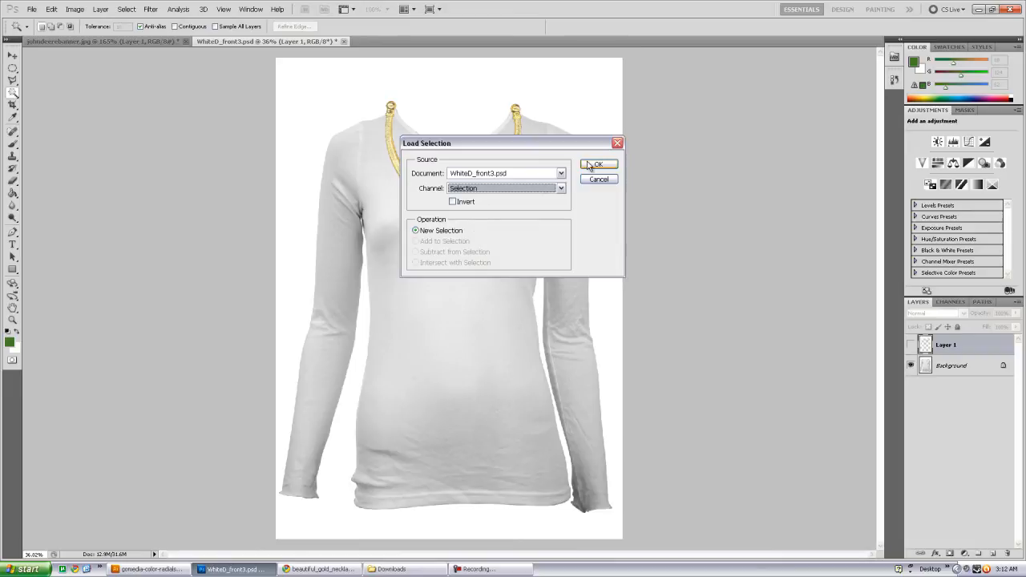
left_click(598, 164)
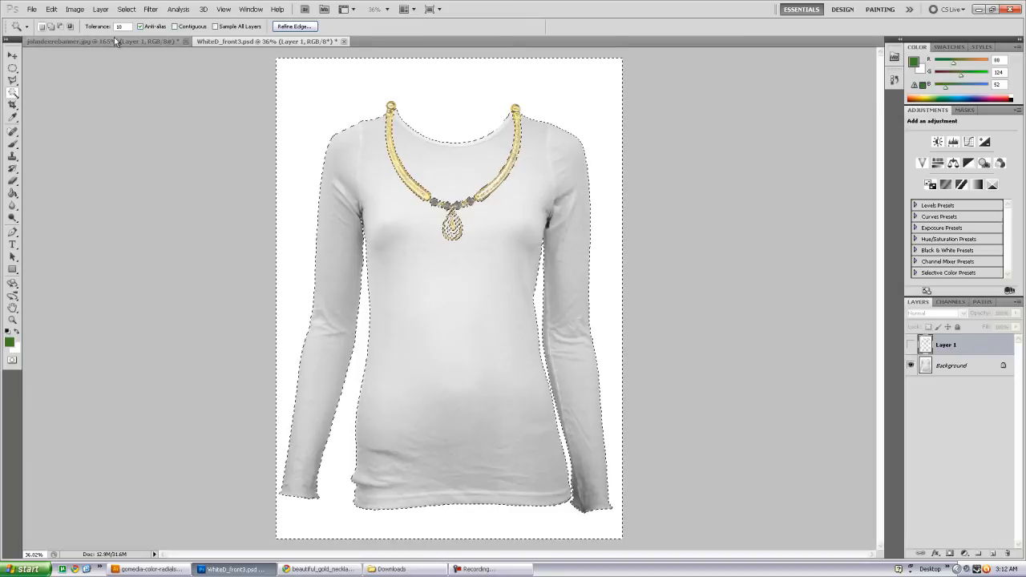
- Invert the selection to isolate the shirt and copy it to a new Layer 2
left_click(125, 9)
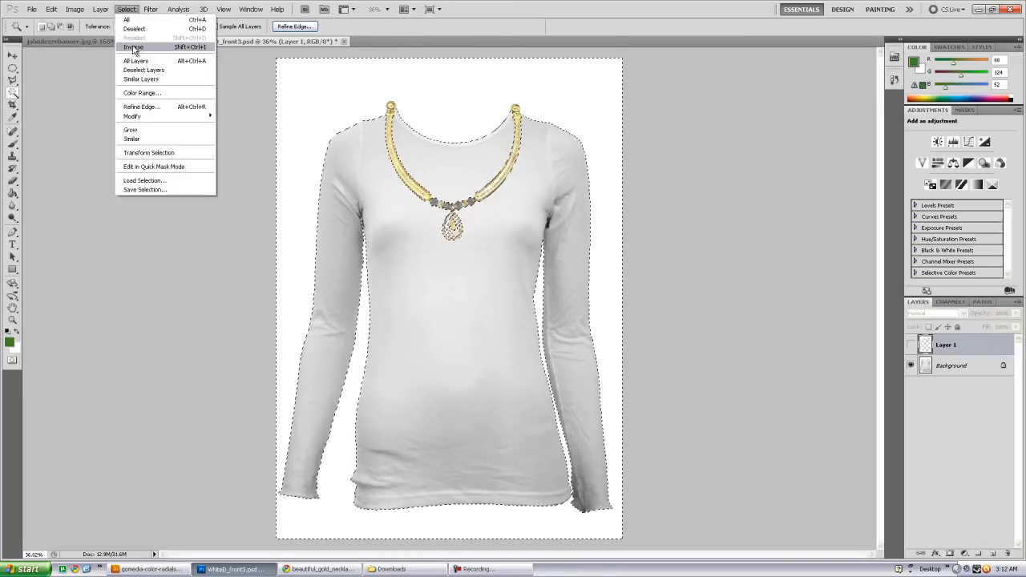
left_click(133, 46)
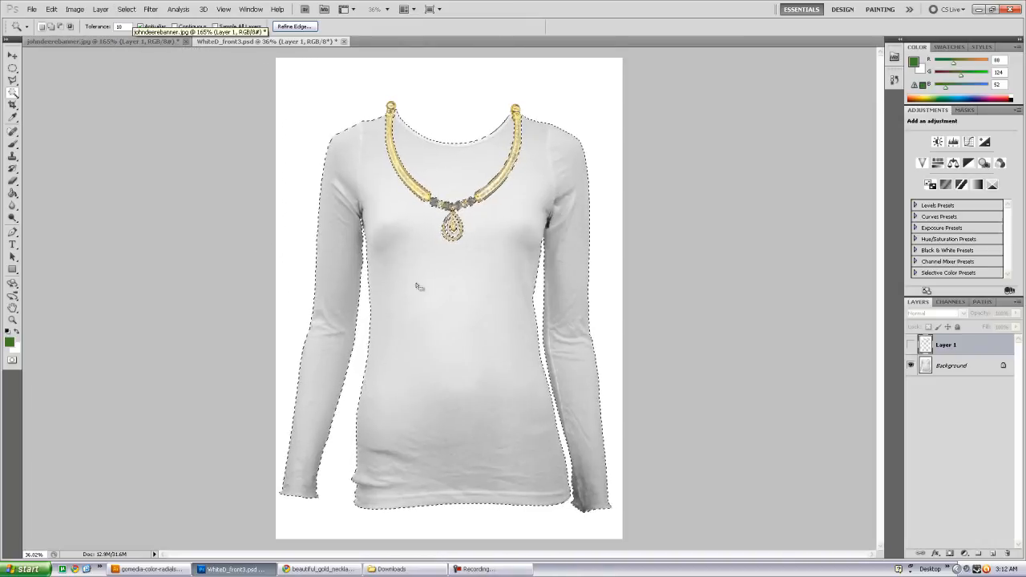
right_click(417, 285)
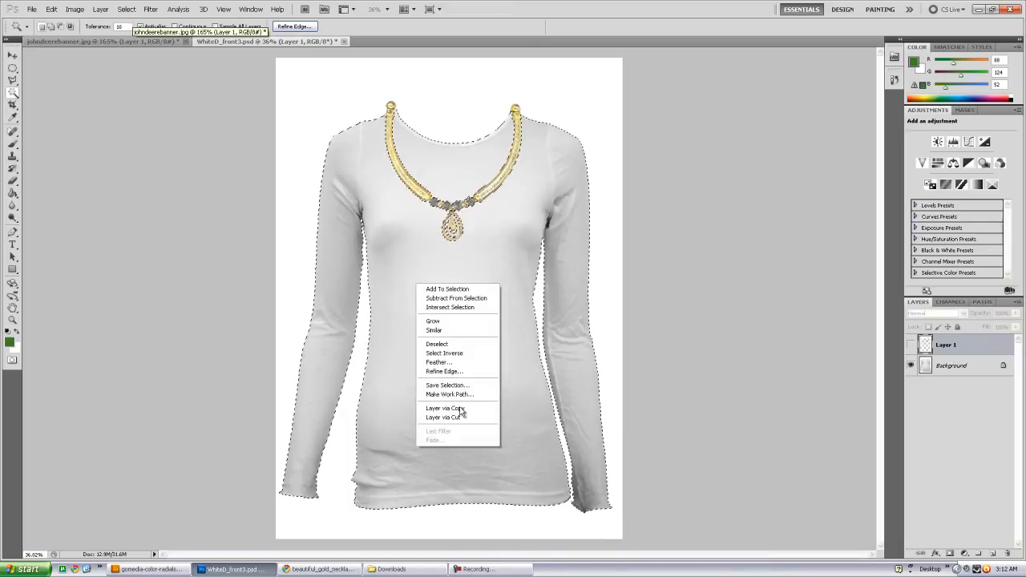
left_click(444, 409)
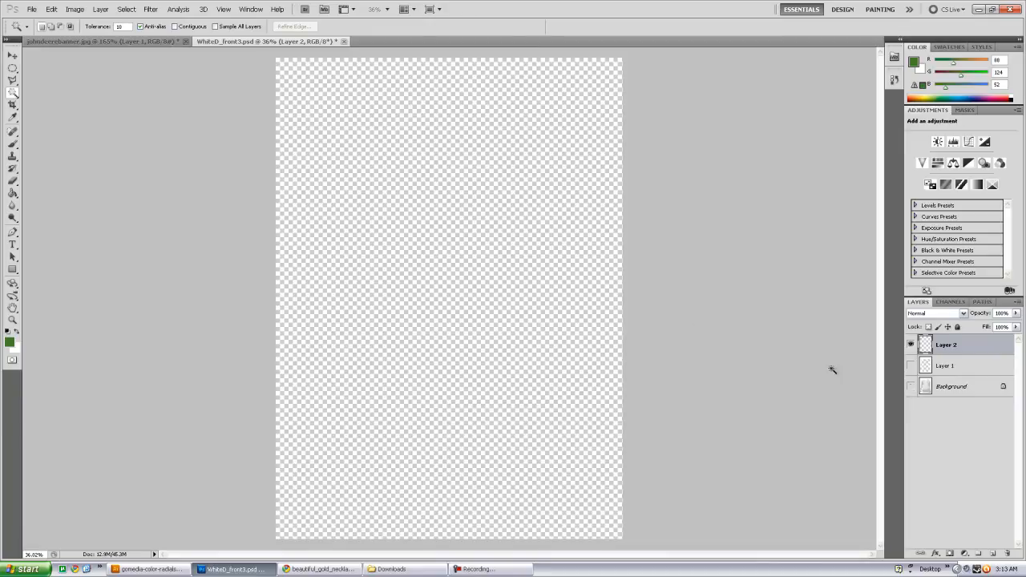
mouse_move(724, 303)
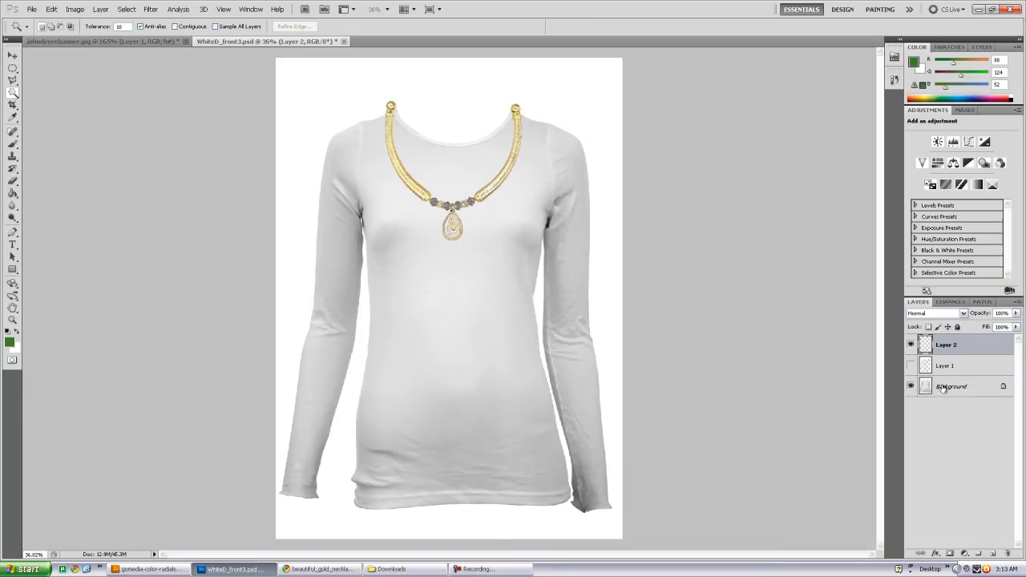
left_click(944, 366)
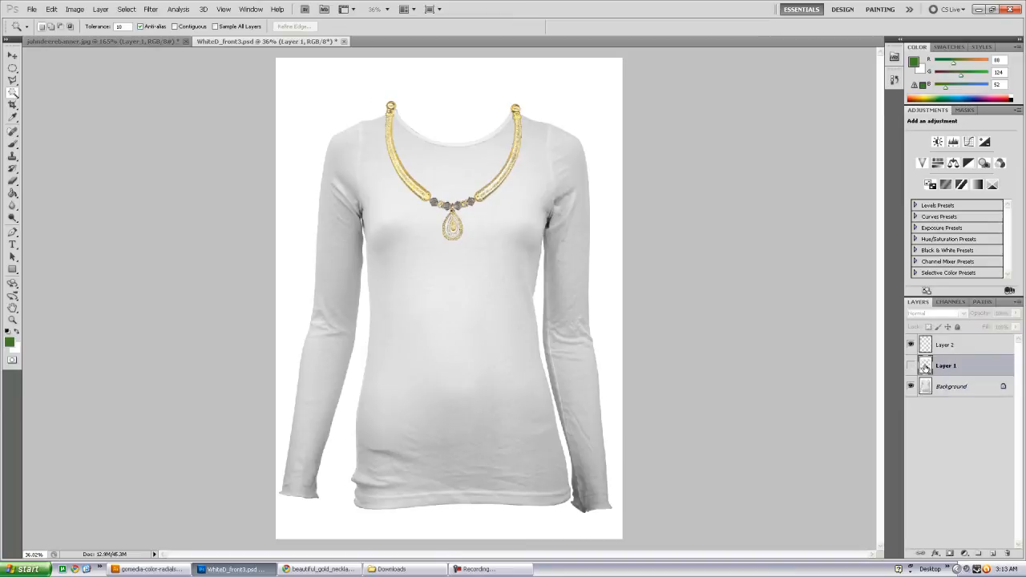
left_click(910, 386)
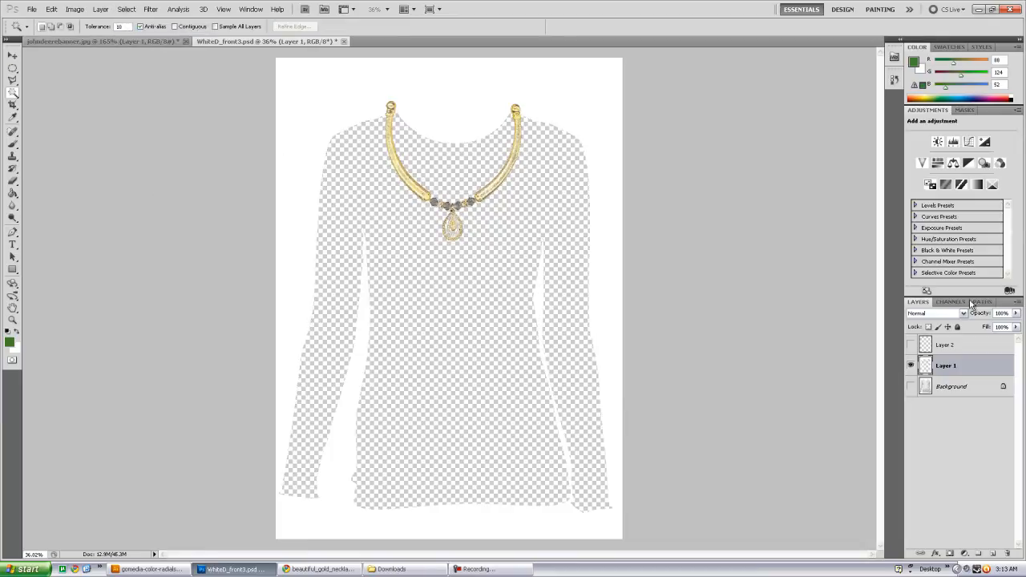
left_click(910, 381)
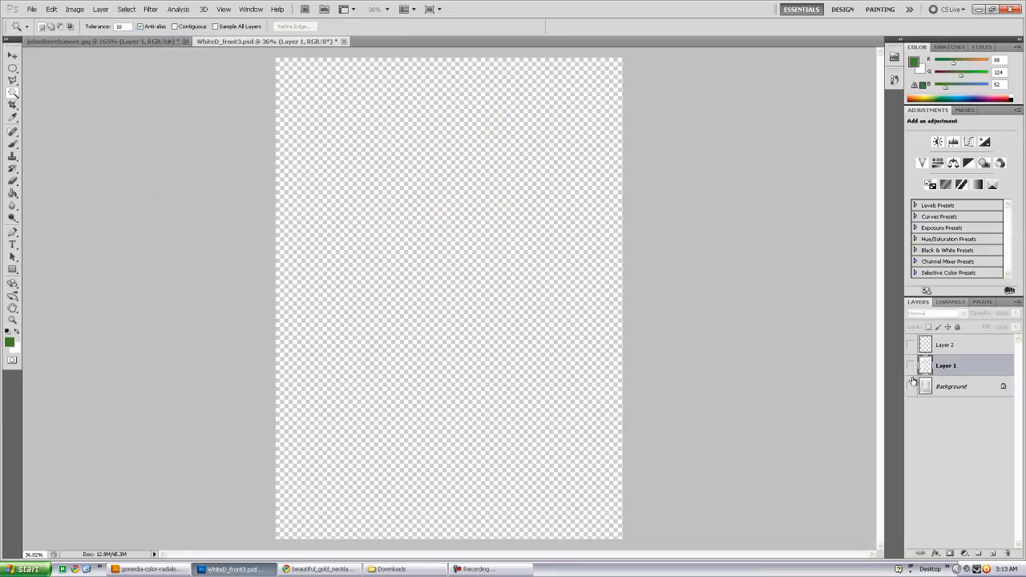
- Show the Background, load the Necklace selection and invert it to the shirt
left_click(910, 385)
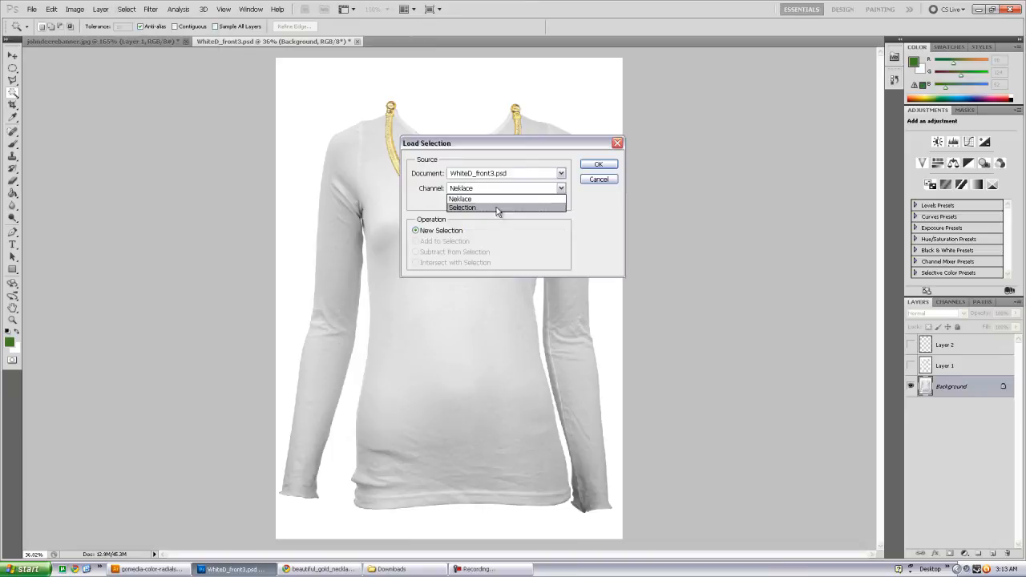
left_click(598, 163)
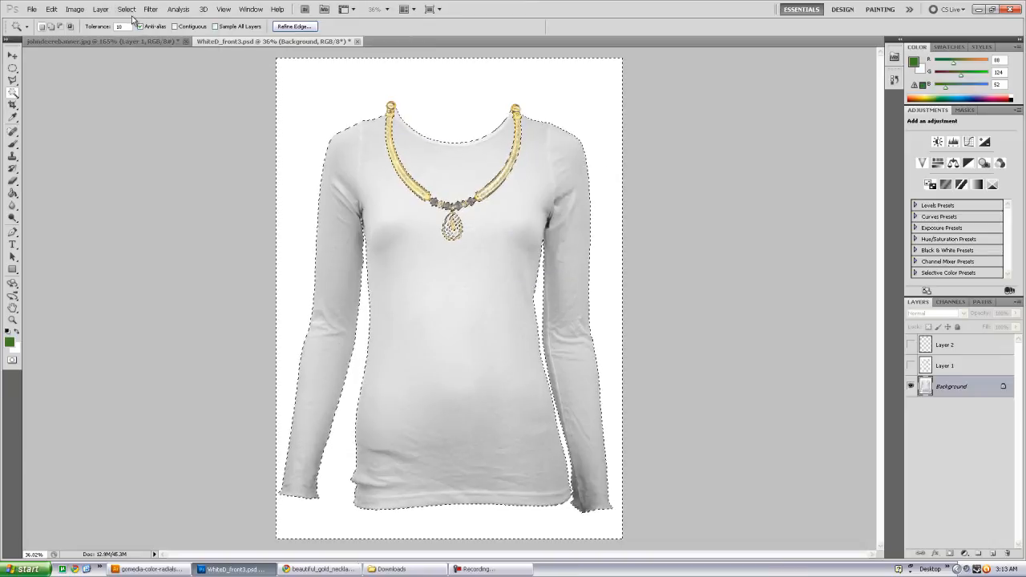
left_click(125, 9)
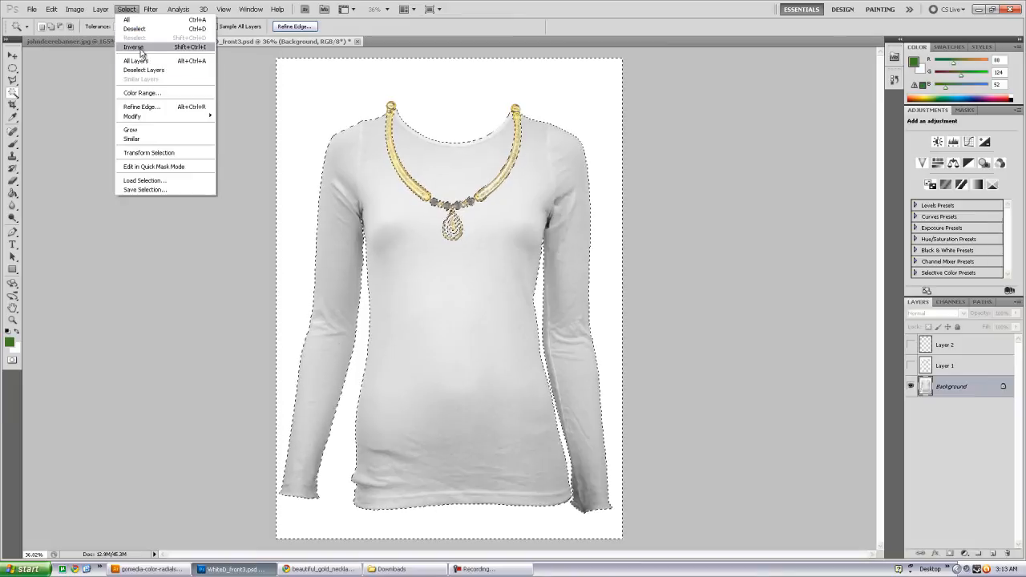
- Copy the necklace-free shirt to a new layer and view it alone
right_click(426, 287)
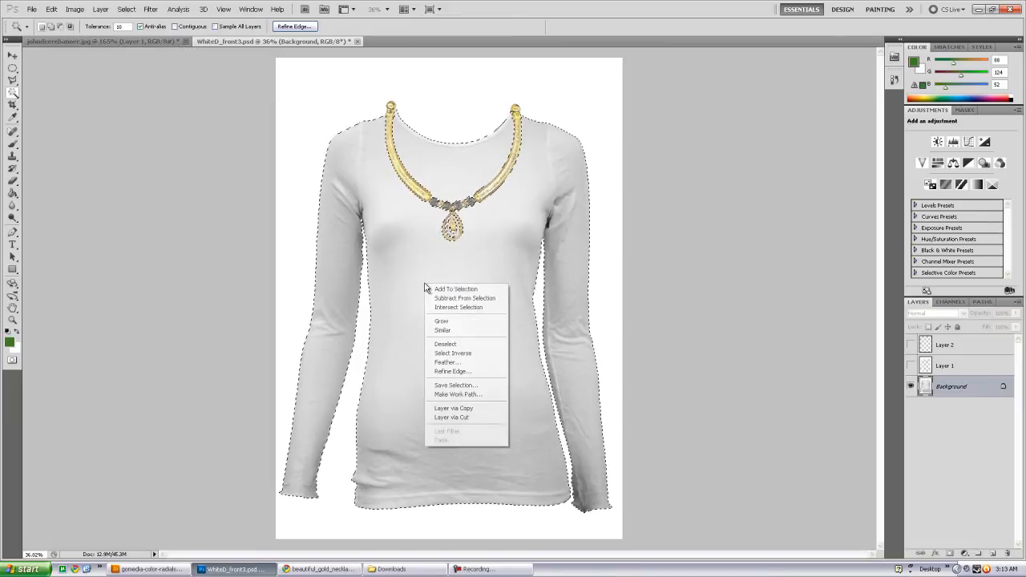
mouse_move(453, 408)
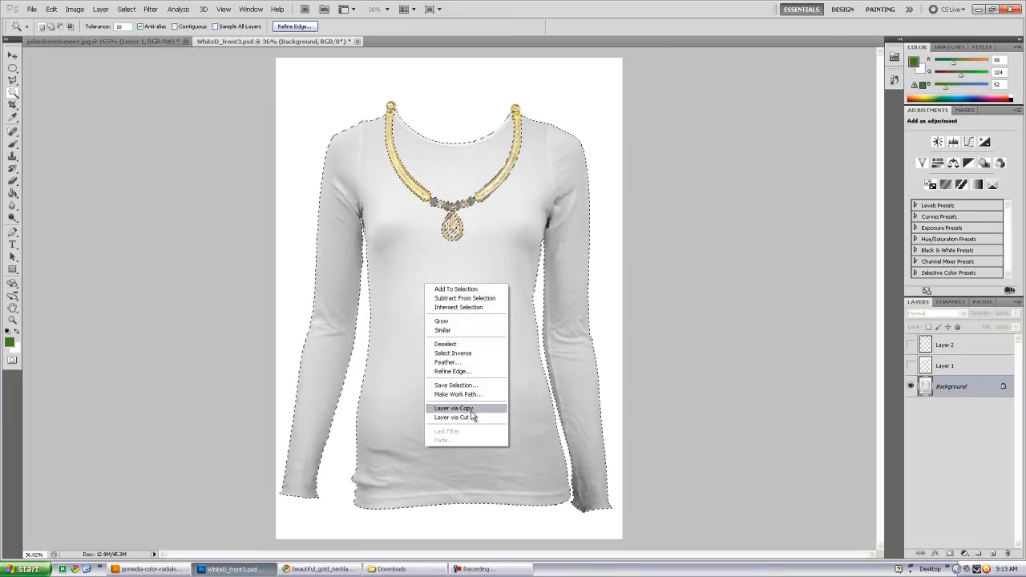
left_click(453, 409)
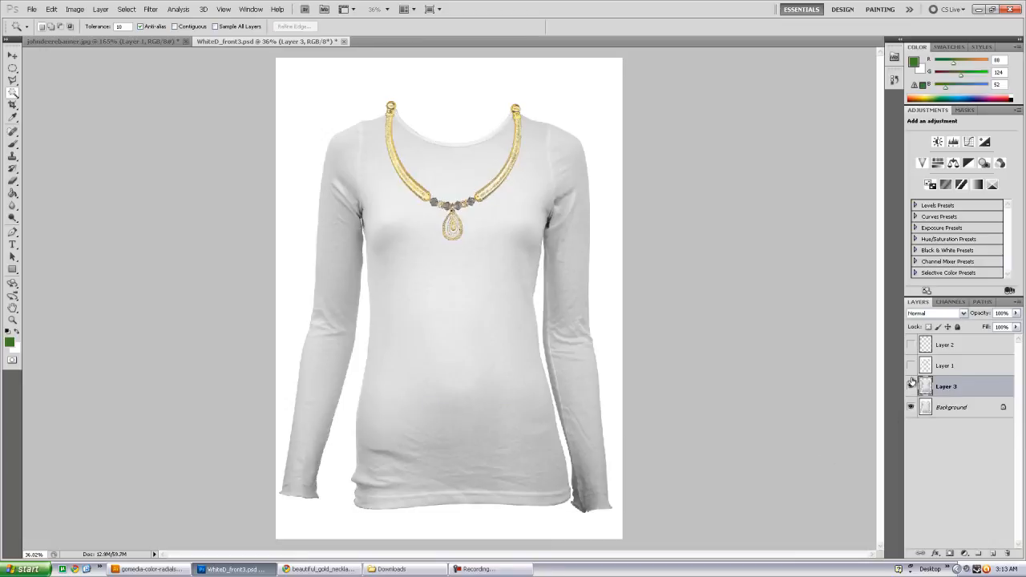
left_click(945, 344)
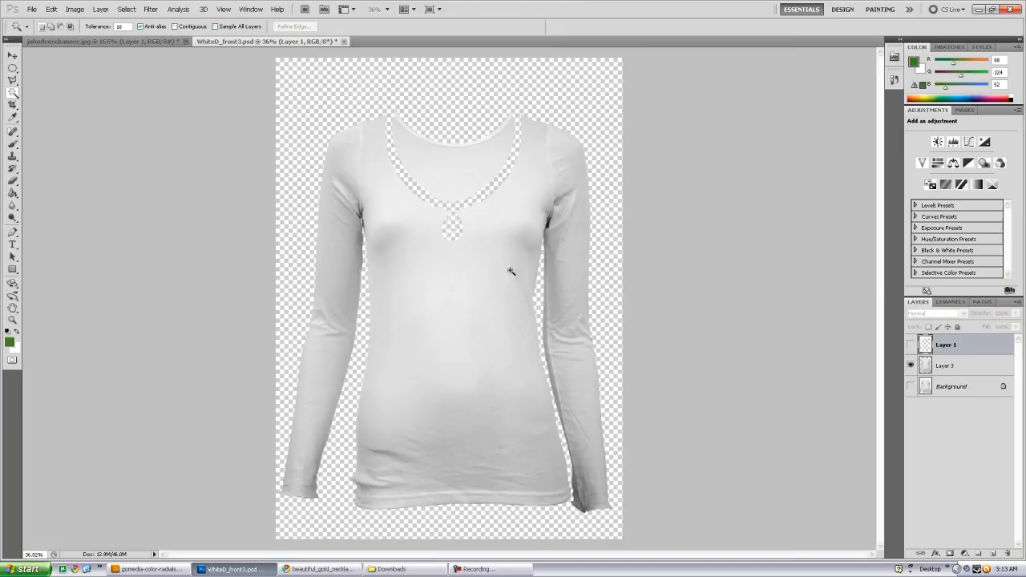
mouse_move(384, 176)
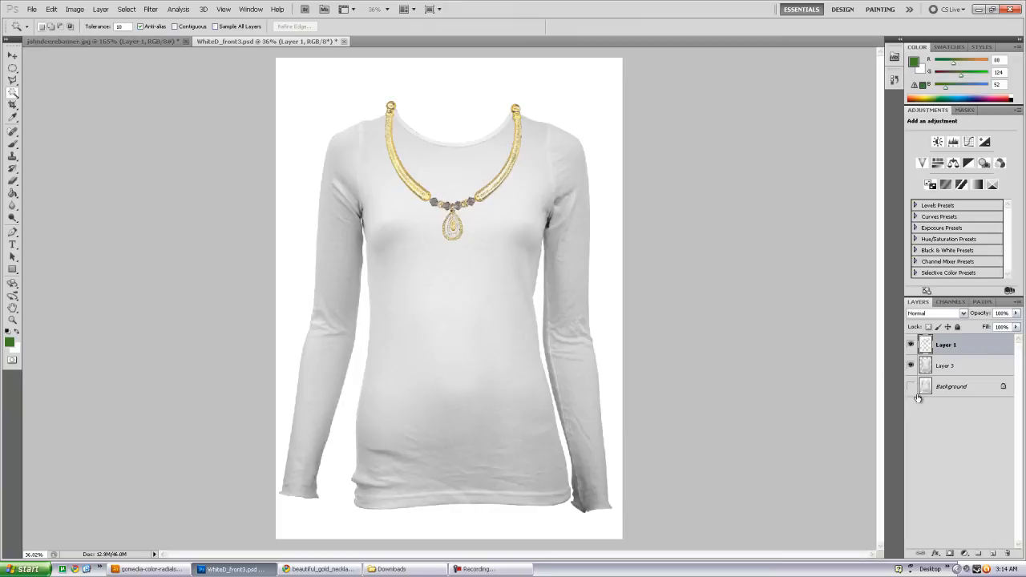
mouse_move(963, 371)
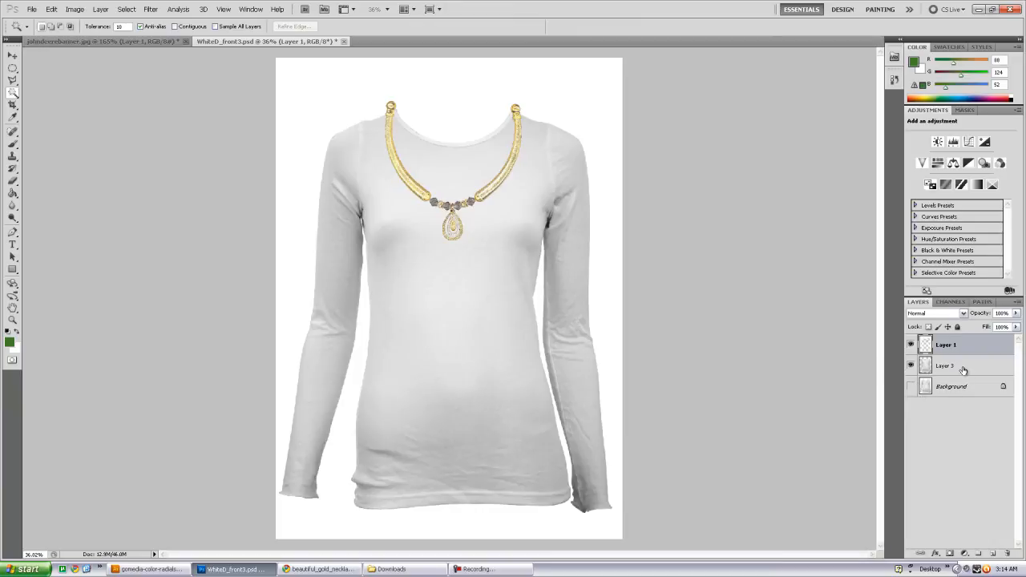
- Duplicate Layer 3, the necklace-free shirt, as Layer 3 copy
left_click(945, 365)
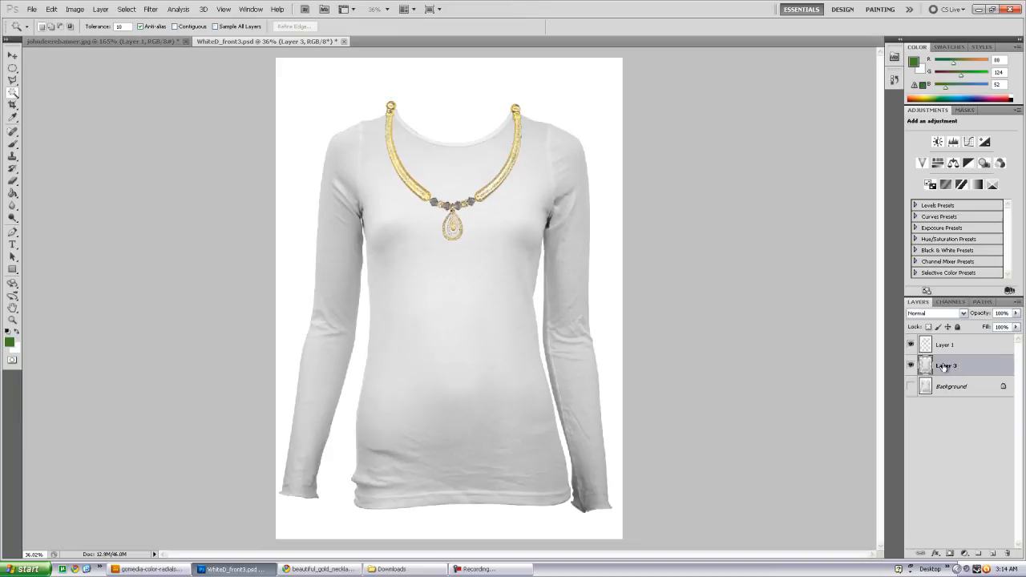
right_click(945, 365)
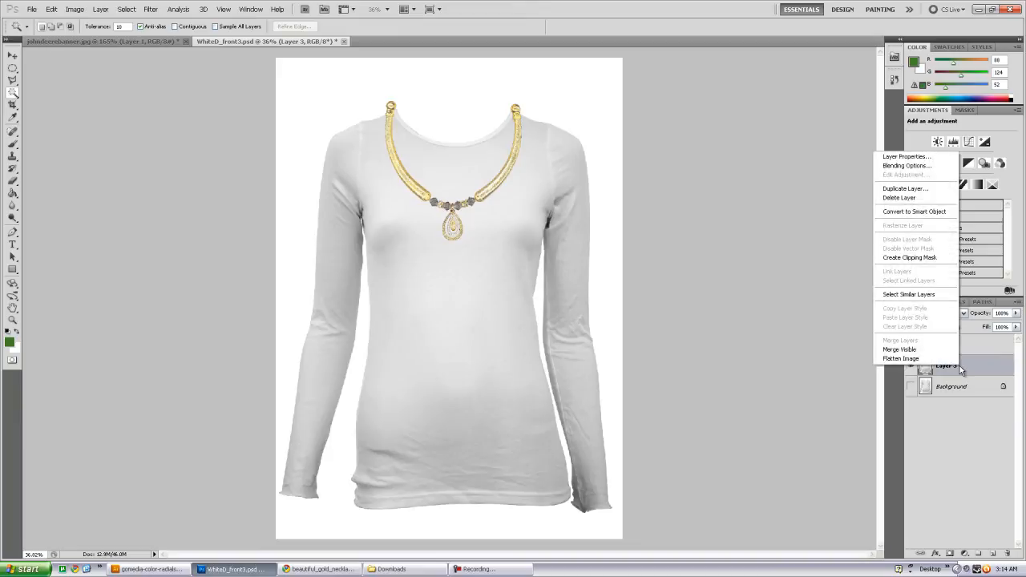
mouse_move(904, 189)
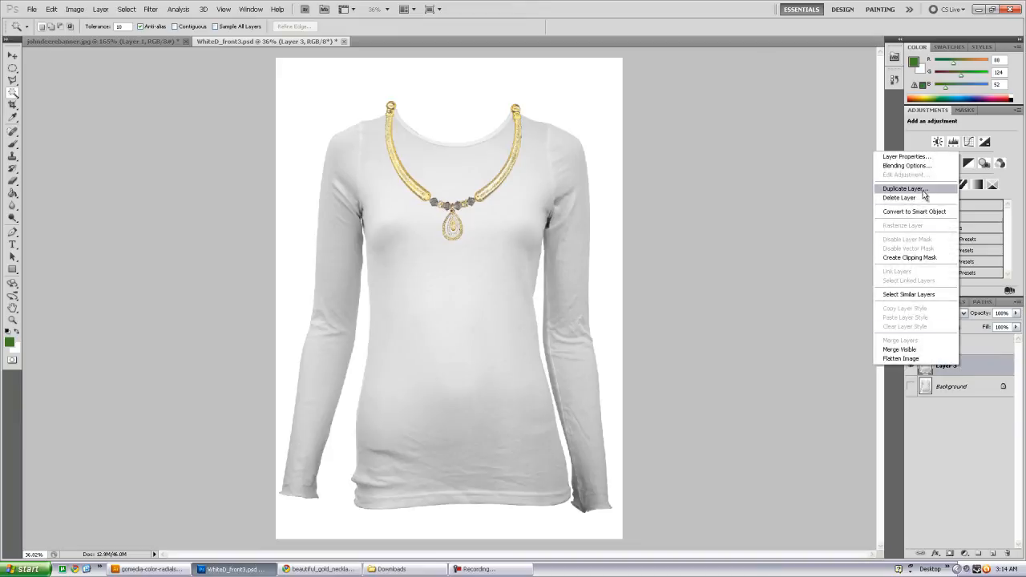
left_click(904, 189)
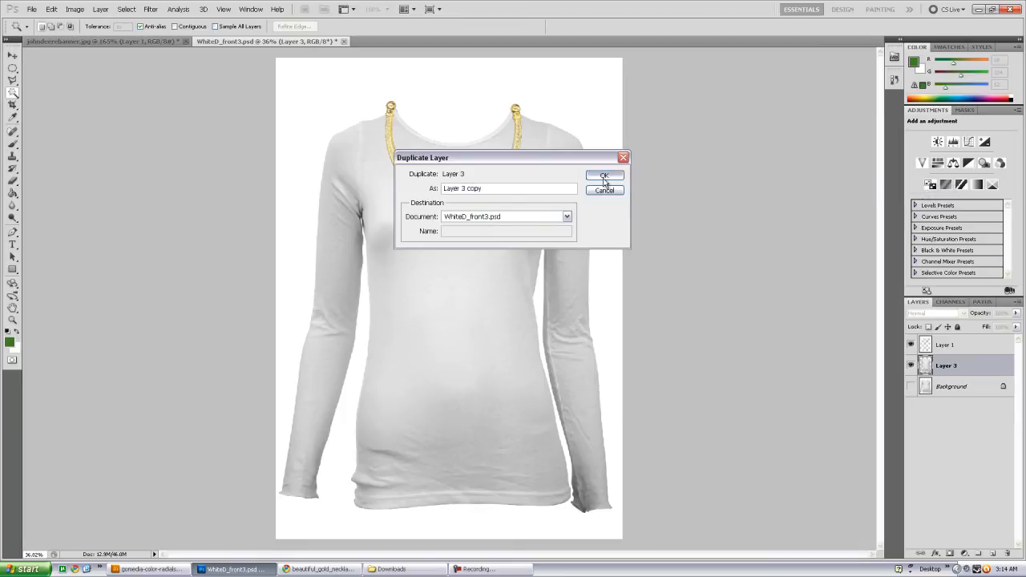
left_click(603, 177)
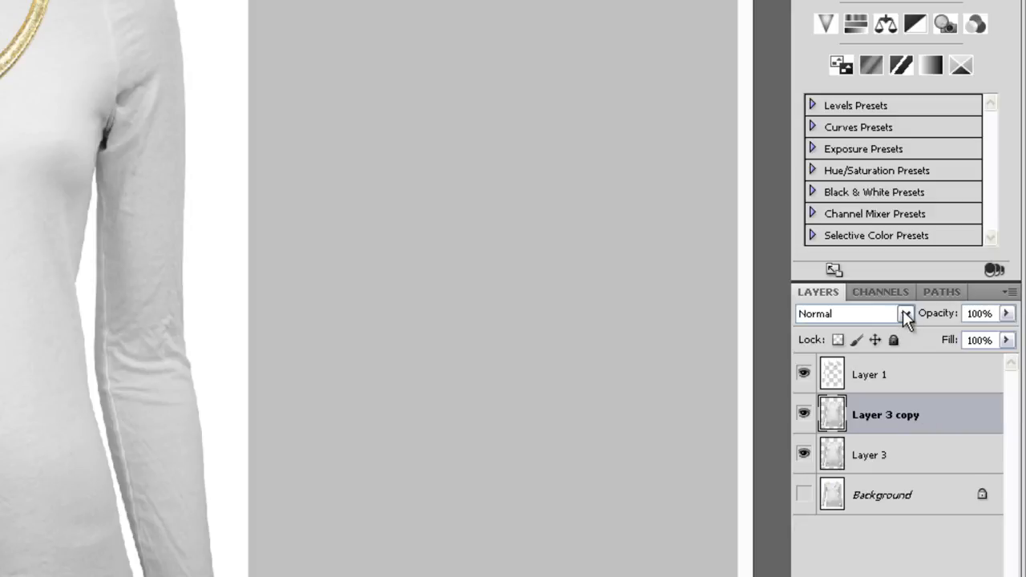
- Set Layer 3 copy to Multiply blending, then return to Layer 3
left_click(906, 312)
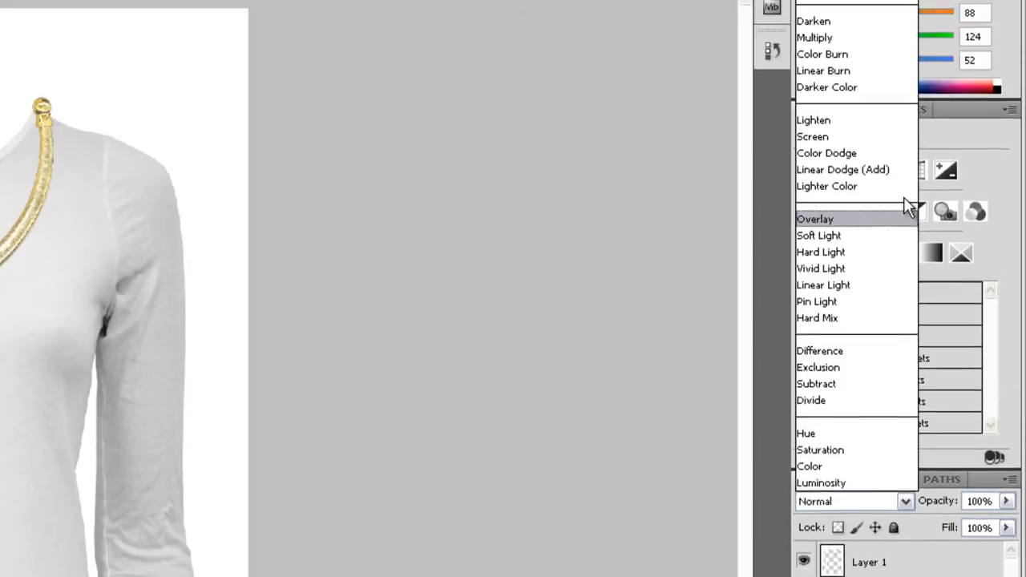
left_click(814, 39)
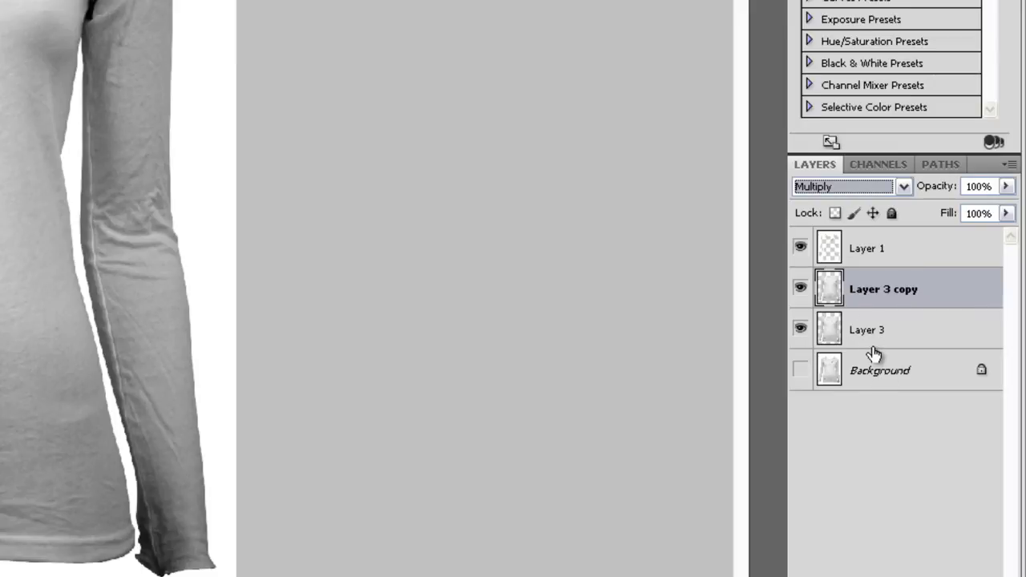
left_click(866, 330)
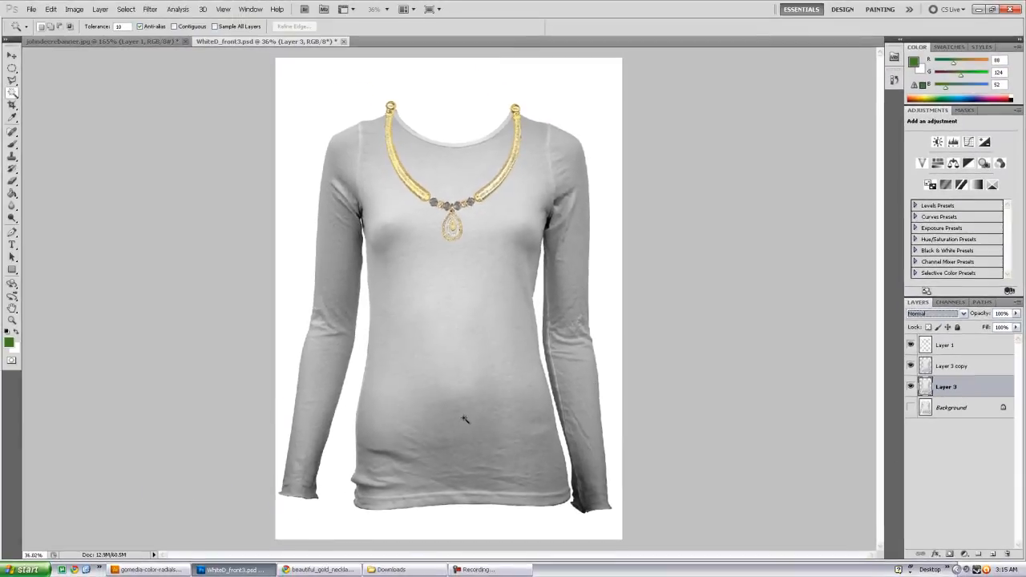
- Paste the Illustrator circles radial as a smart object and scale it over the shirt's chest
left_click(147, 569)
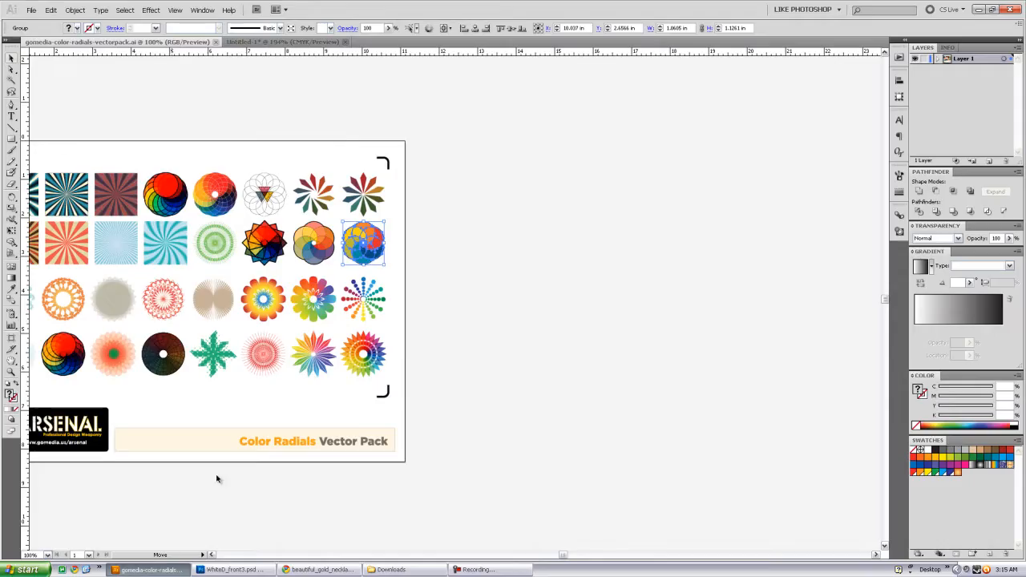
left_click_drag(362, 244, 372, 409)
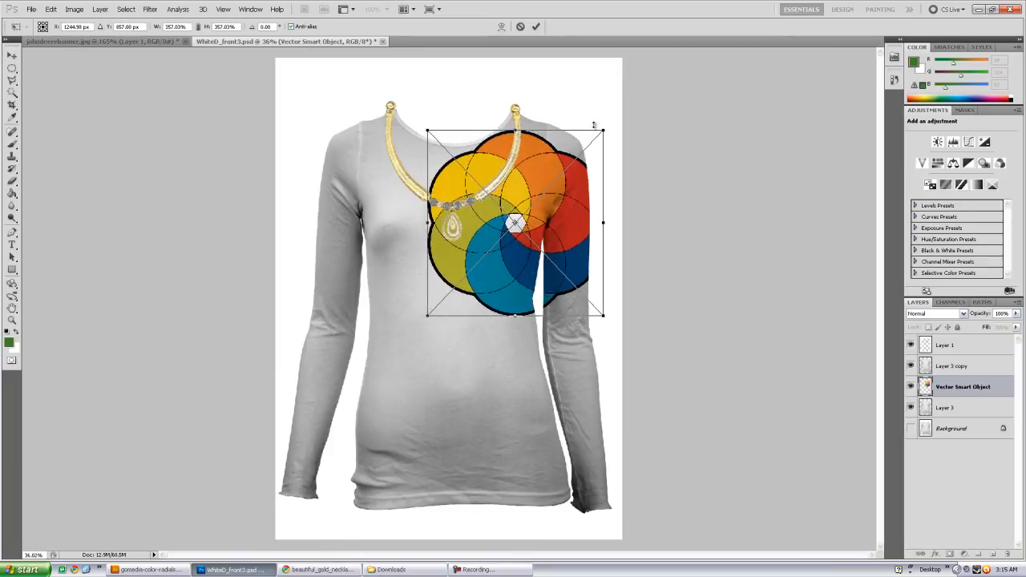
left_click_drag(516, 223, 510, 207)
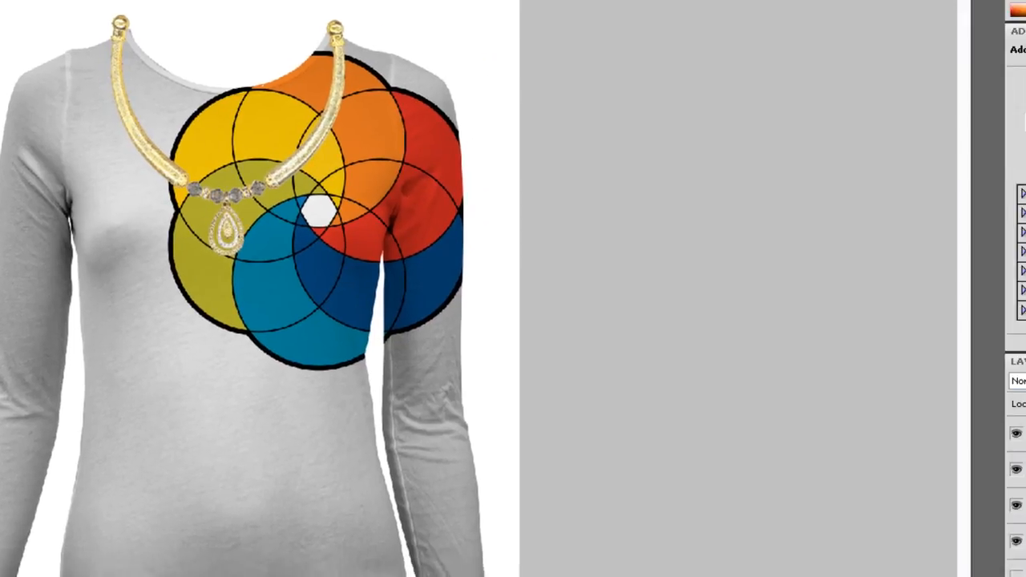
- Set Layer 3 copy above the radial artwork back to Multiply blending
left_click(901, 449)
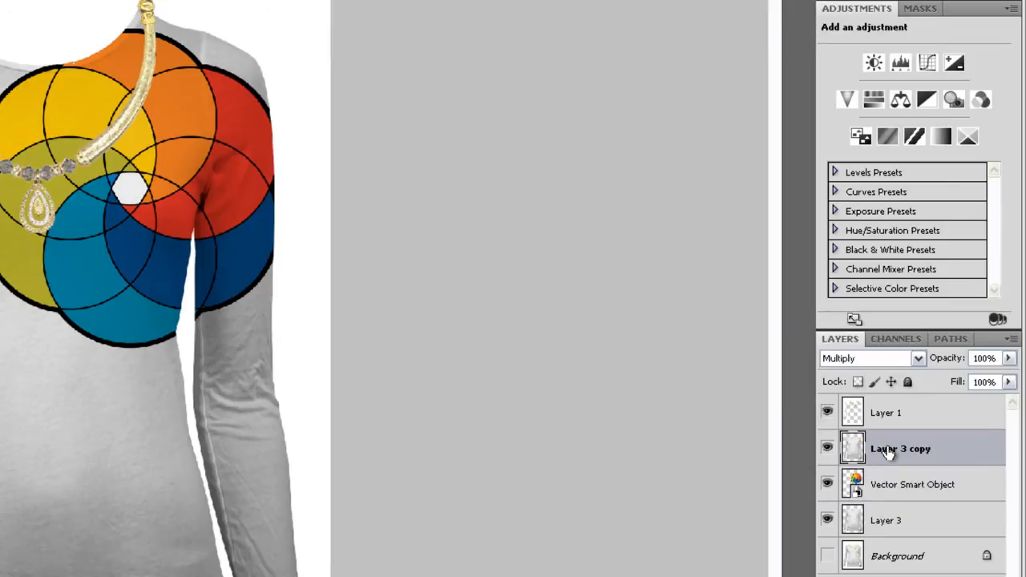
mouse_move(930, 368)
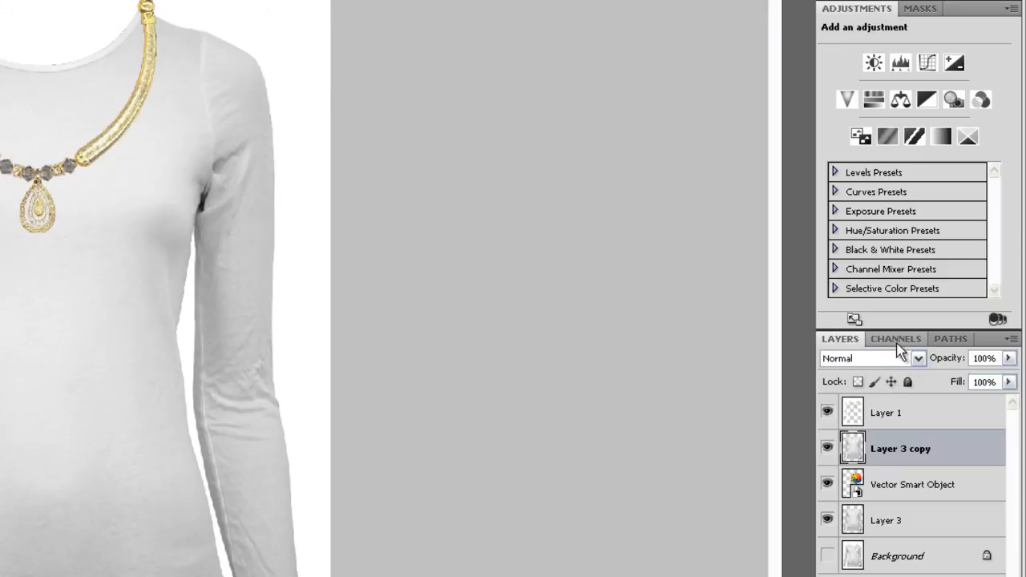
left_click(869, 359)
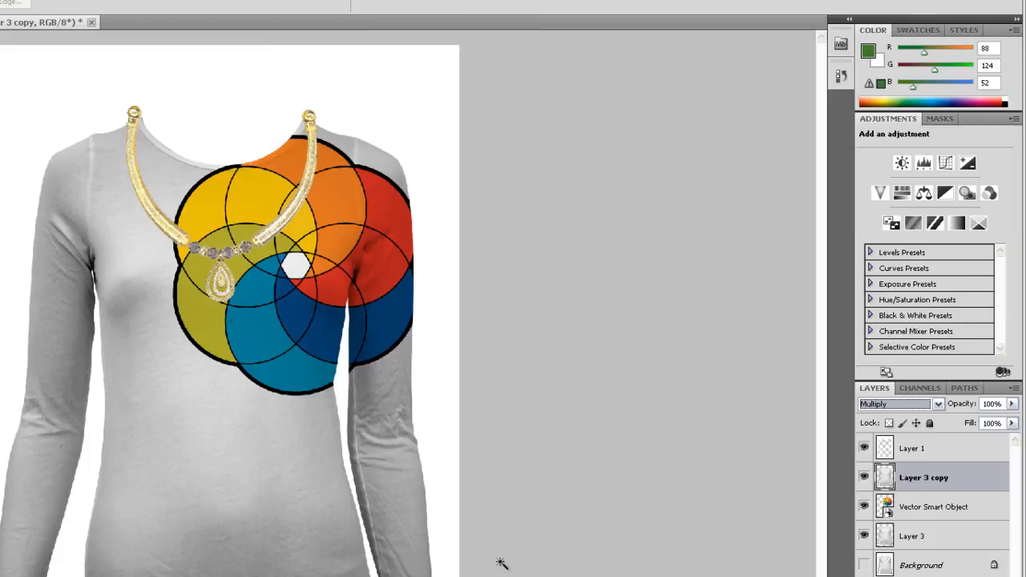
mouse_move(436, 548)
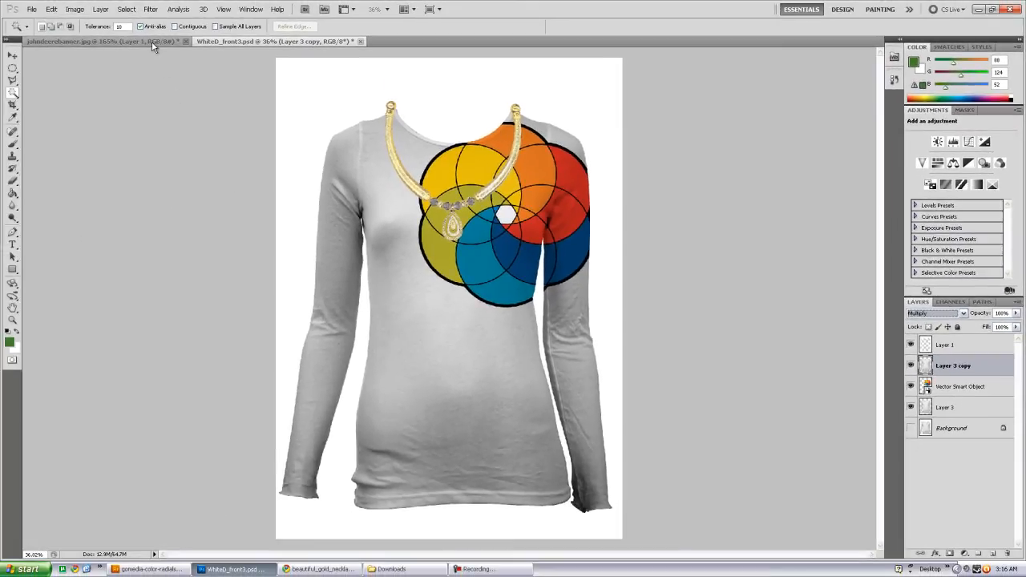
- Switch to johndeerebanner.jpg and set Layer 1 copy to Multiply
left_click(105, 42)
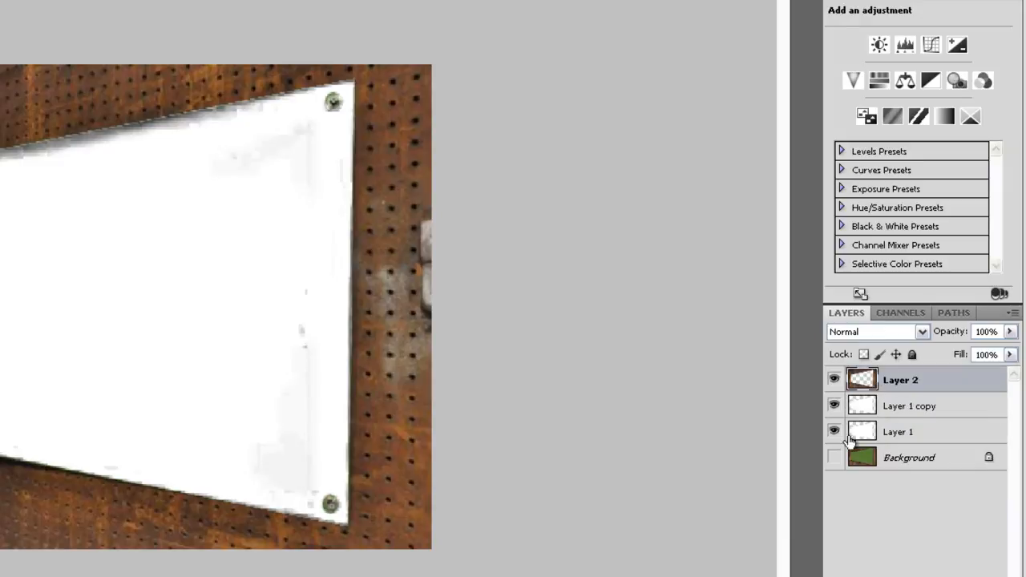
mouse_move(867, 411)
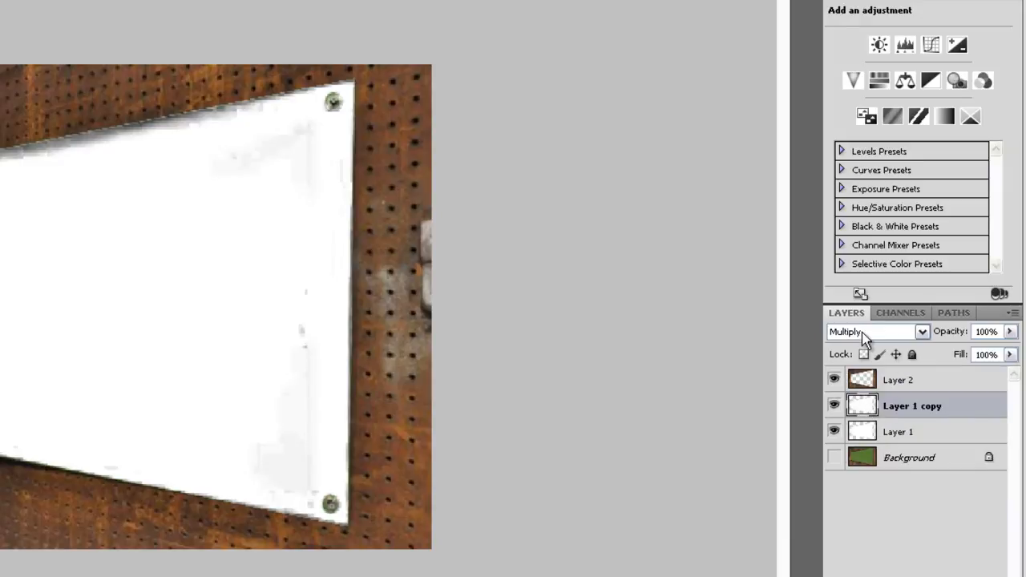
left_click(897, 431)
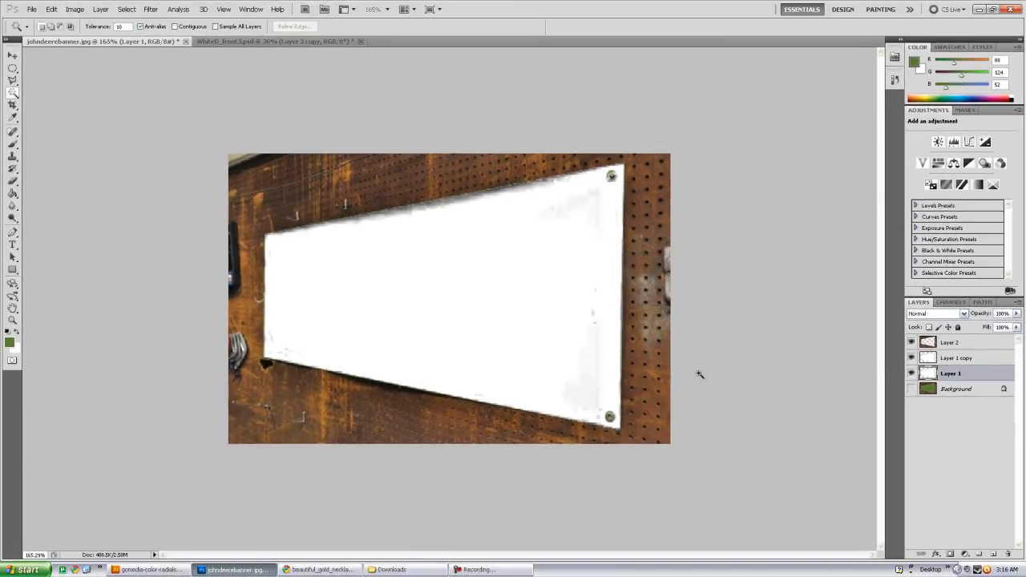
- Copy the Full Color Banners artwork in Illustrator and paste it into the banner photo as a Smart Object
left_click(149, 569)
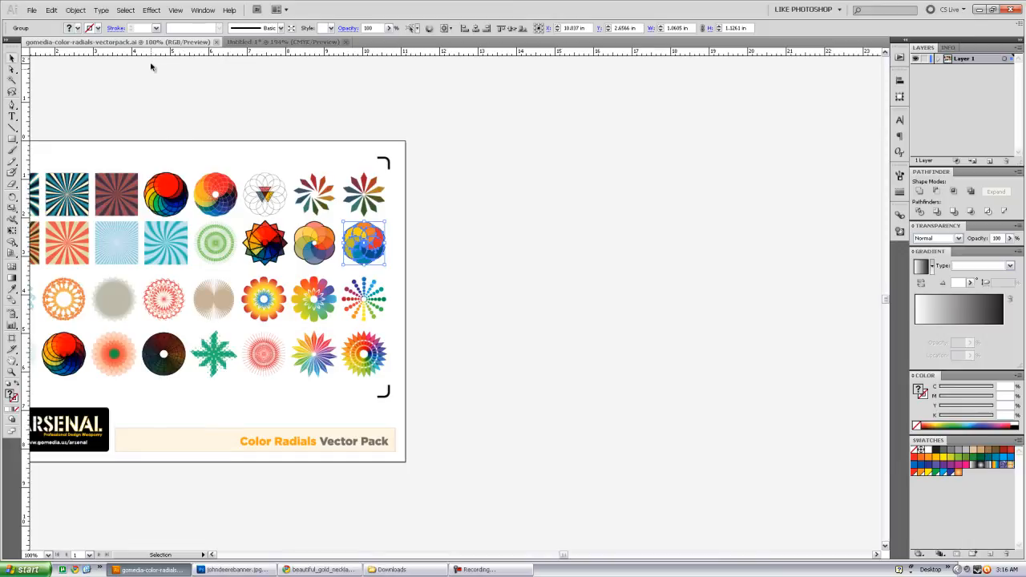
left_click(280, 42)
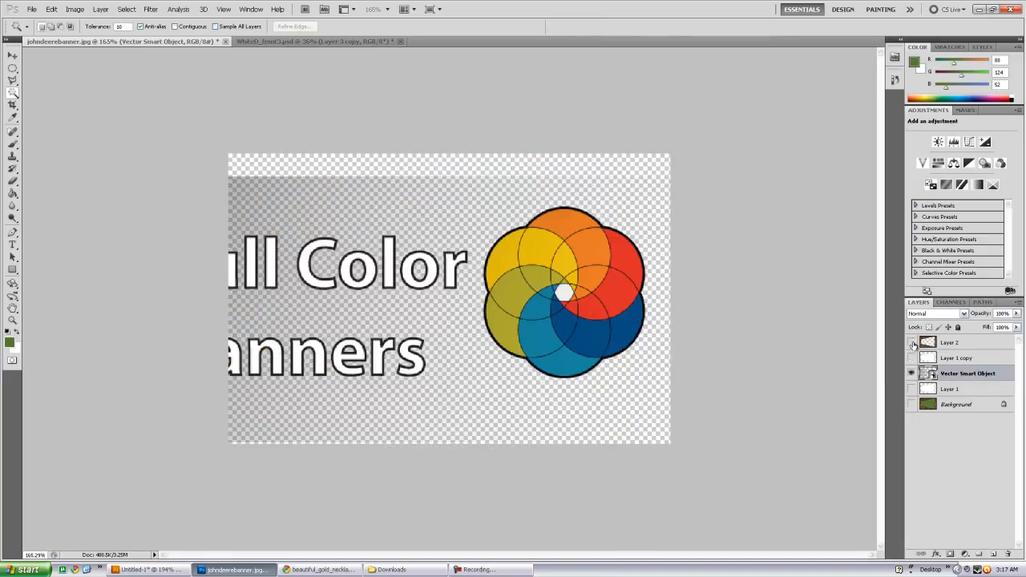
left_click(532, 280)
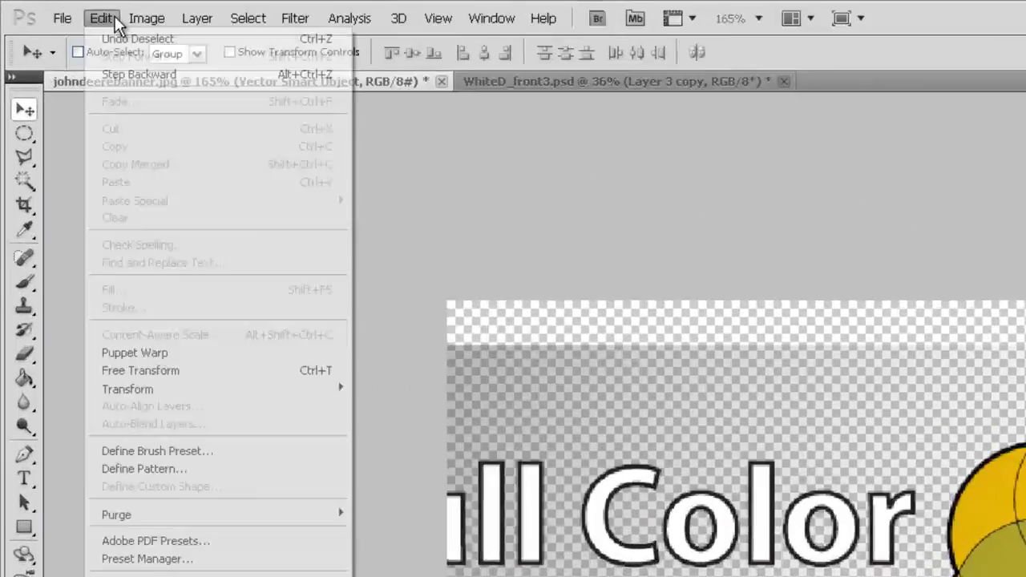
- Move the vector smart object so the whole artwork sits inside the banner canvas
left_click(139, 370)
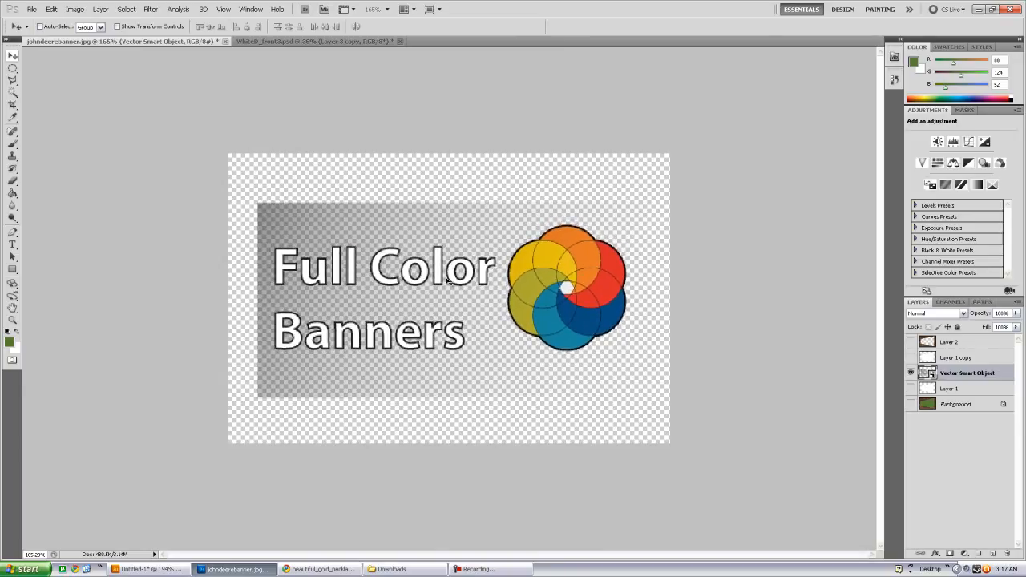
mouse_move(520, 314)
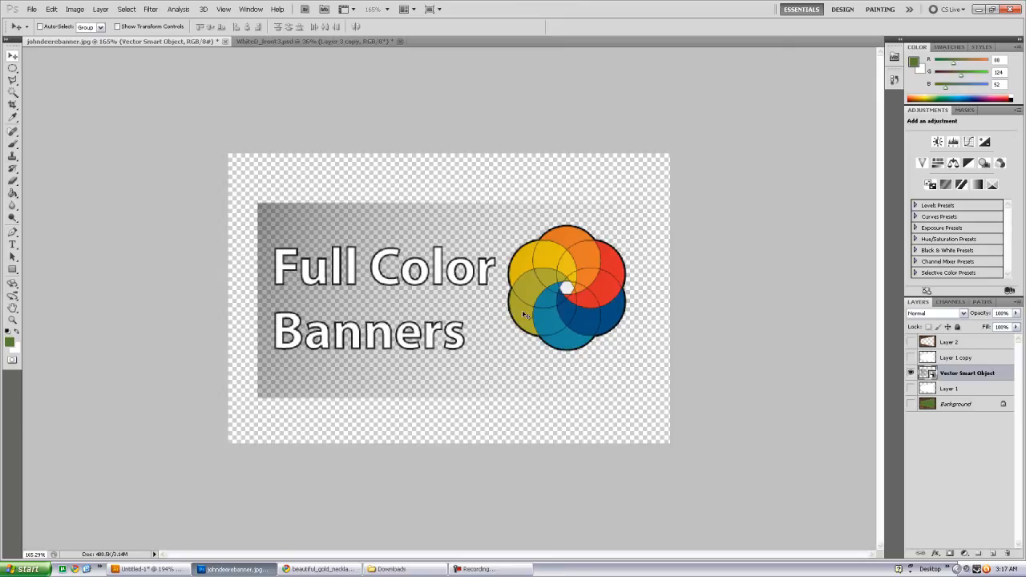
mouse_move(590, 321)
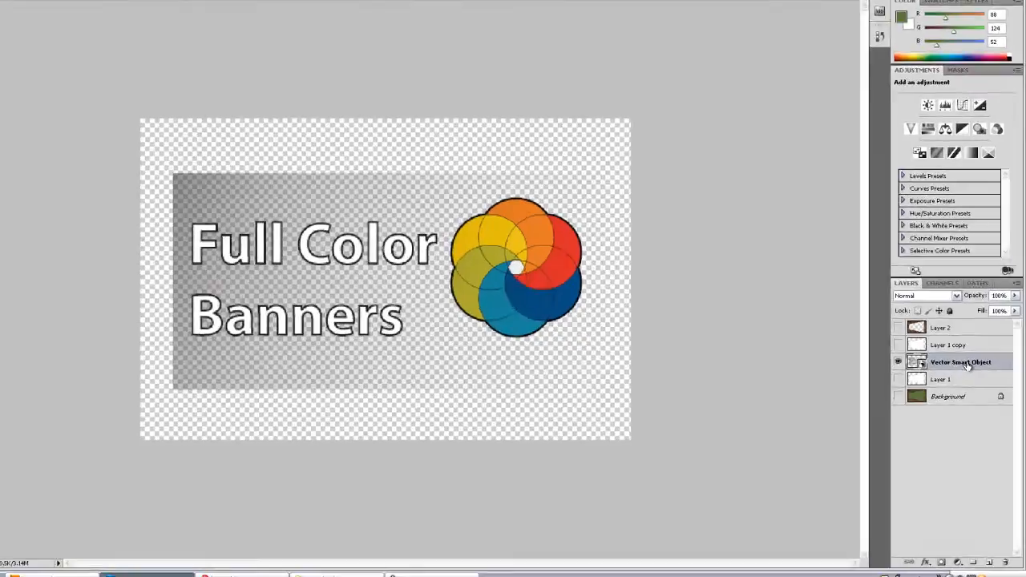
- Rasterize the Vector Smart Object layer into an ordinary pixel layer
right_click(960, 362)
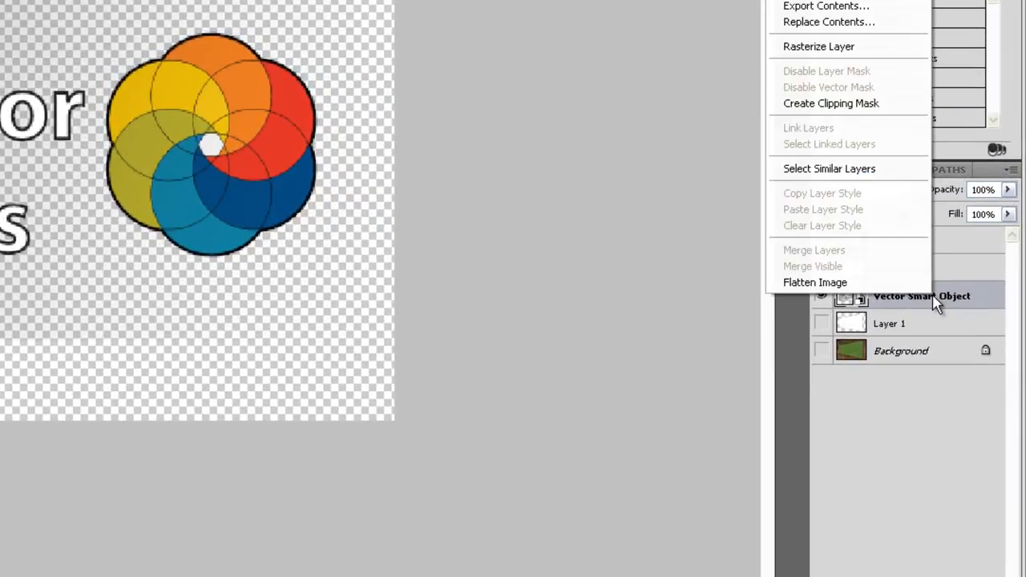
mouse_move(833, 46)
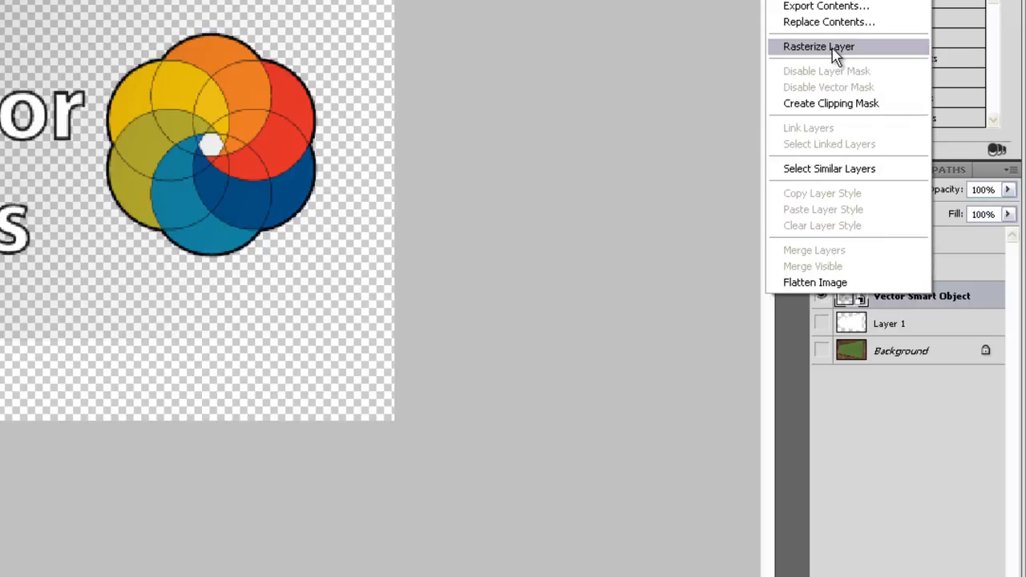
left_click(817, 45)
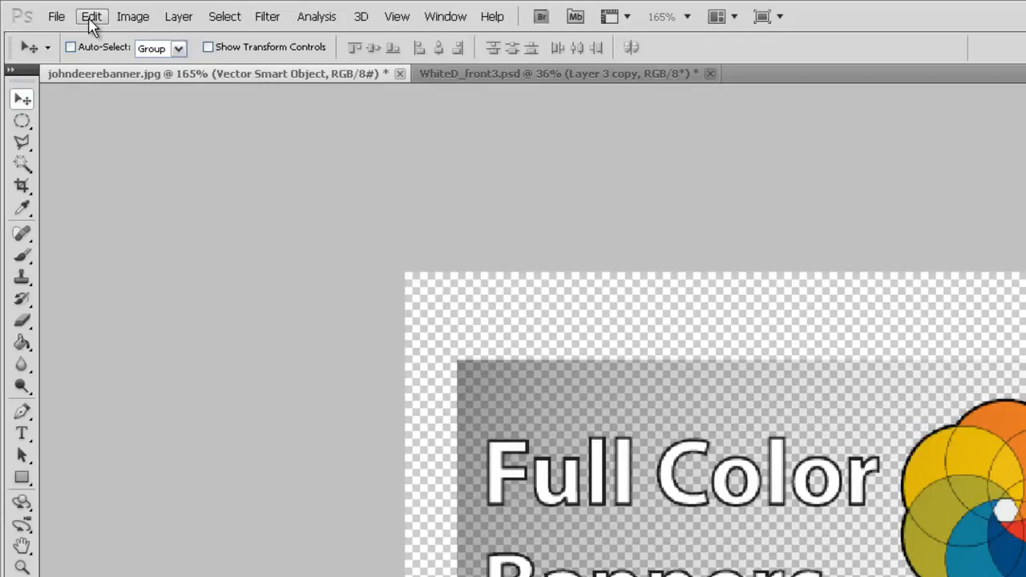
left_click(92, 16)
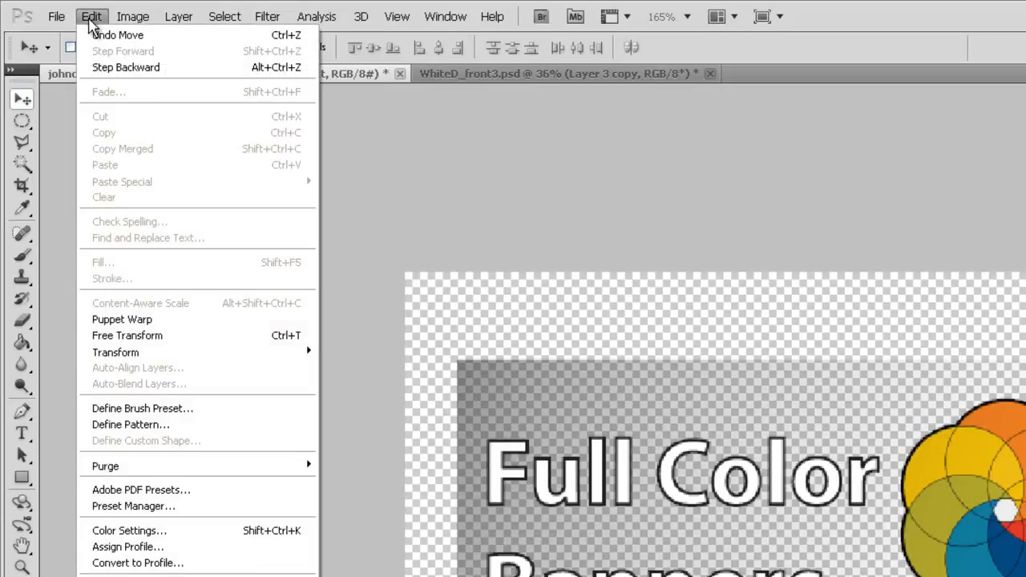
mouse_move(116, 352)
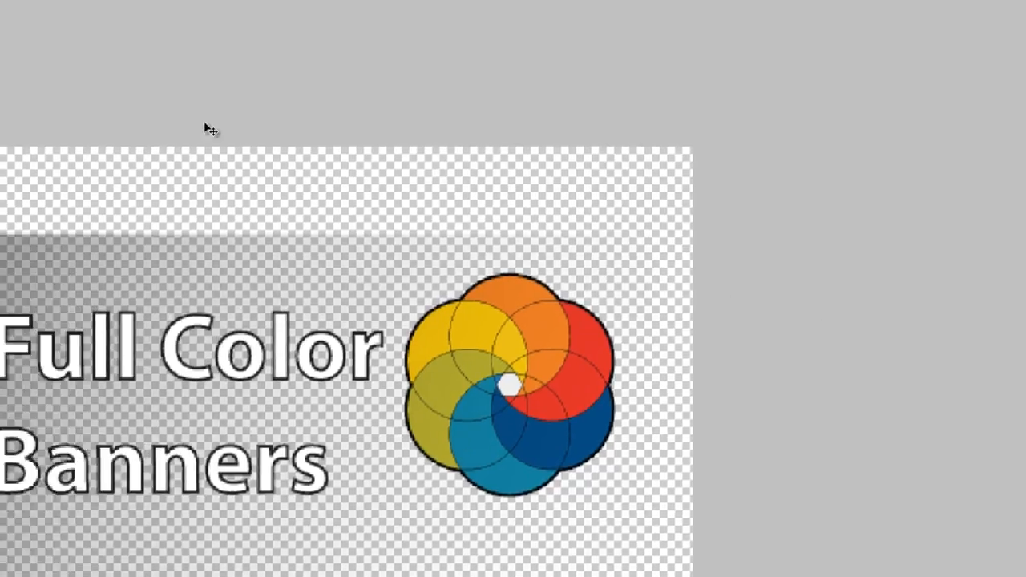
- Start an Edit > Transform > Distort on the artwork over the visible banner photo
left_click(90, 16)
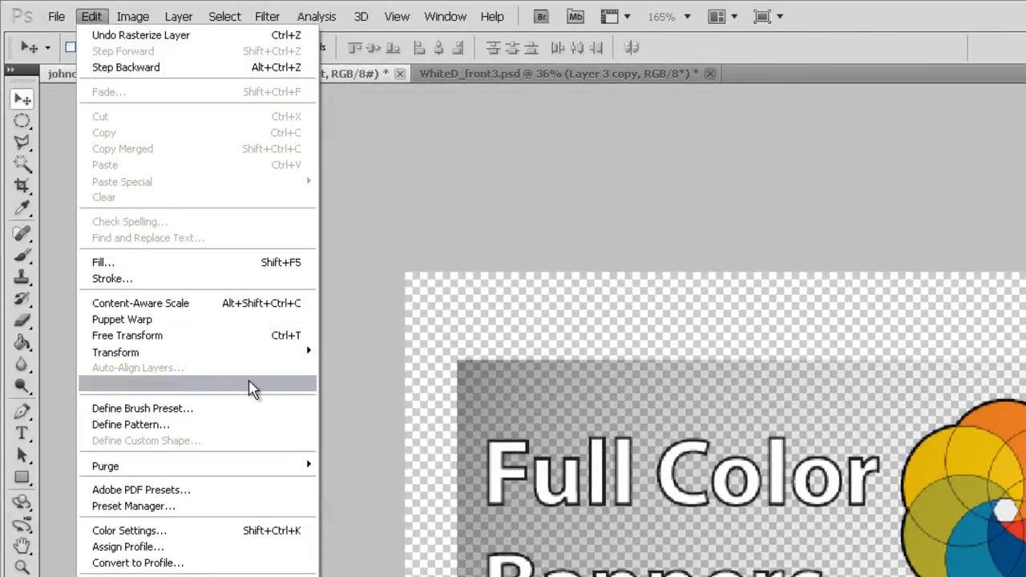
mouse_move(115, 352)
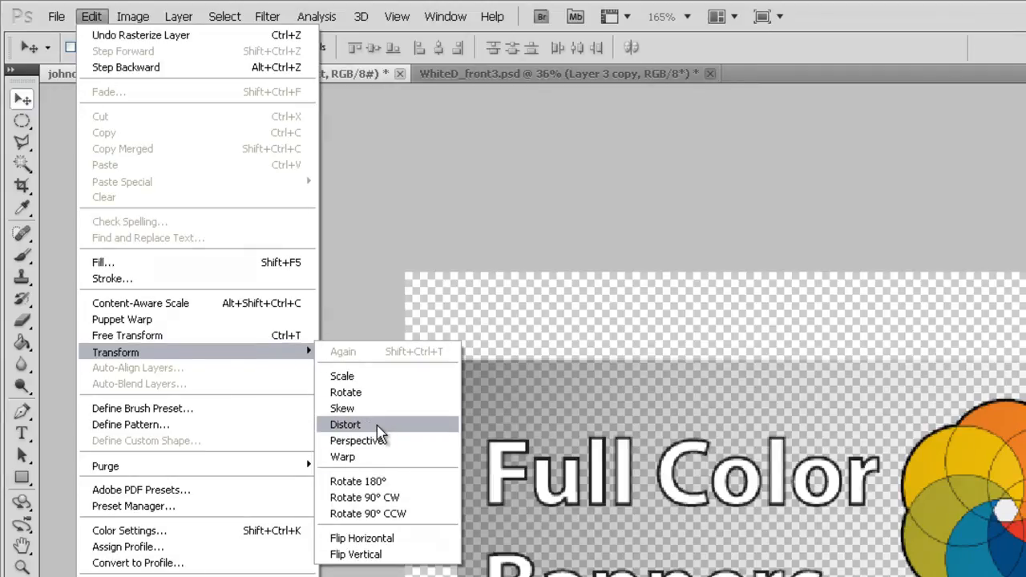
mouse_move(356, 439)
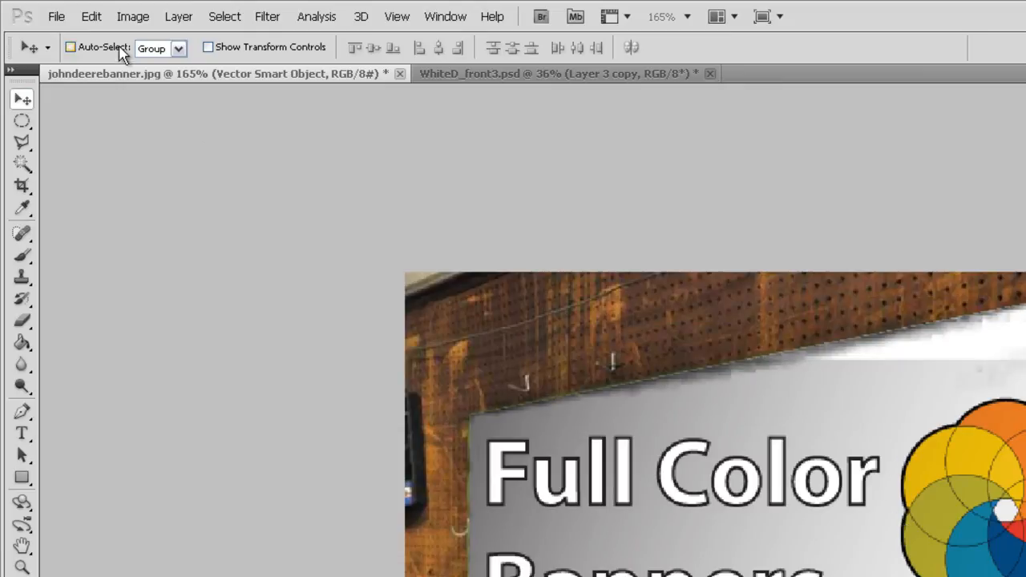
left_click(89, 16)
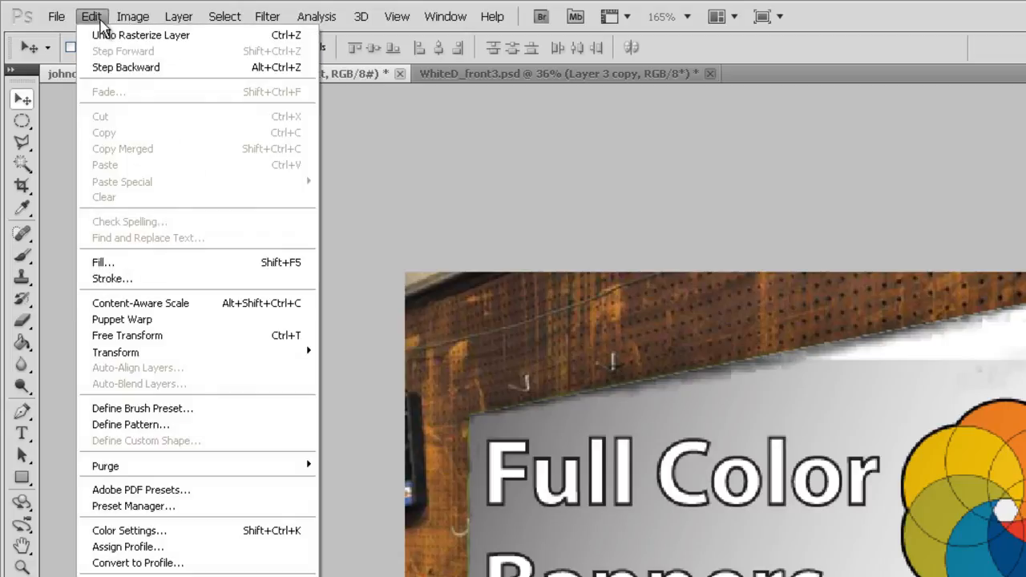
mouse_move(116, 352)
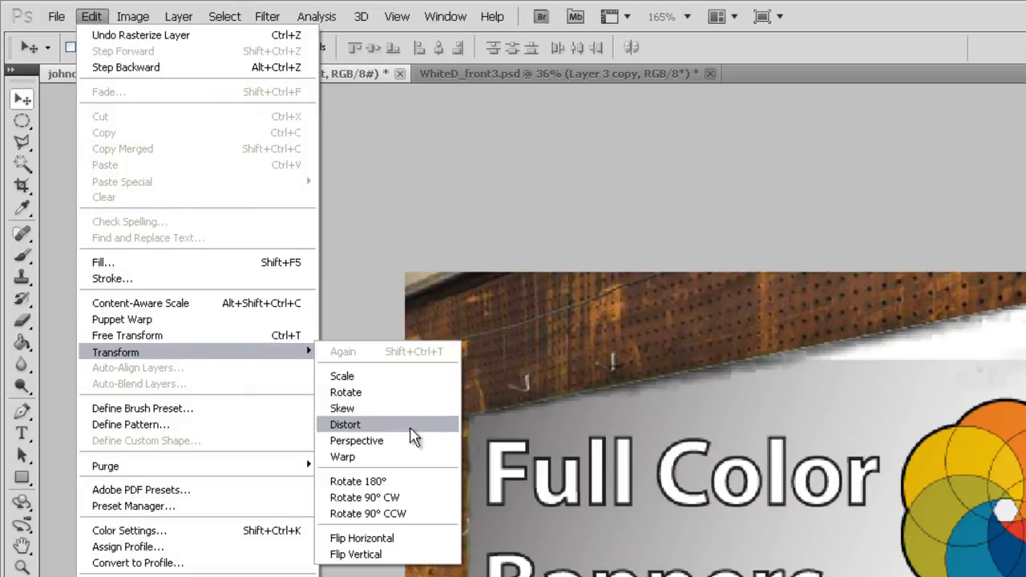
left_click(344, 423)
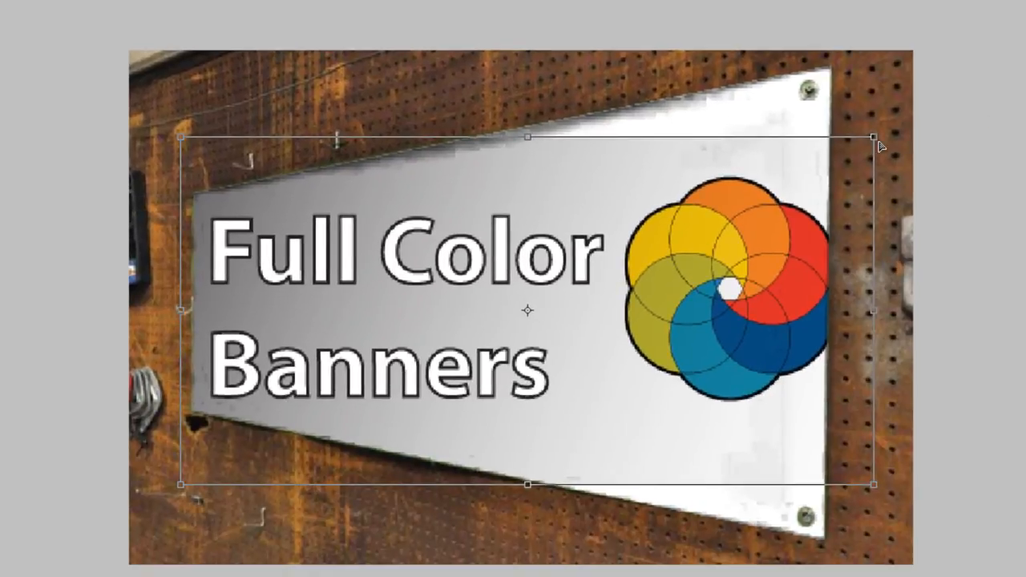